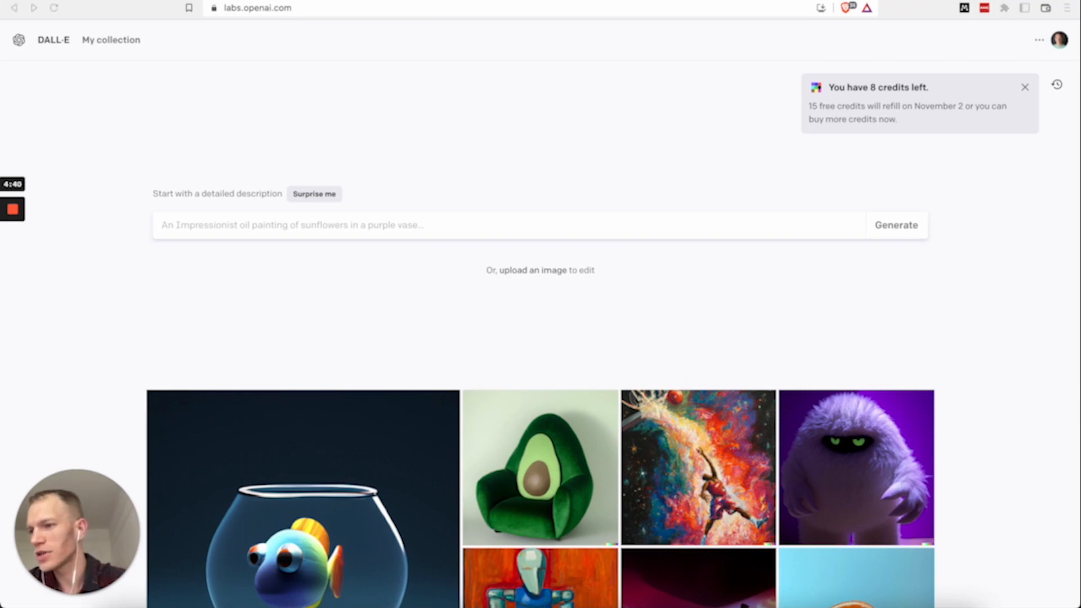
Step: Run the synthwave sunset example to produce four neon sunset-over-sea images
{"action": "scroll", "scroll_direction": "down", "scroll_amount": 3}
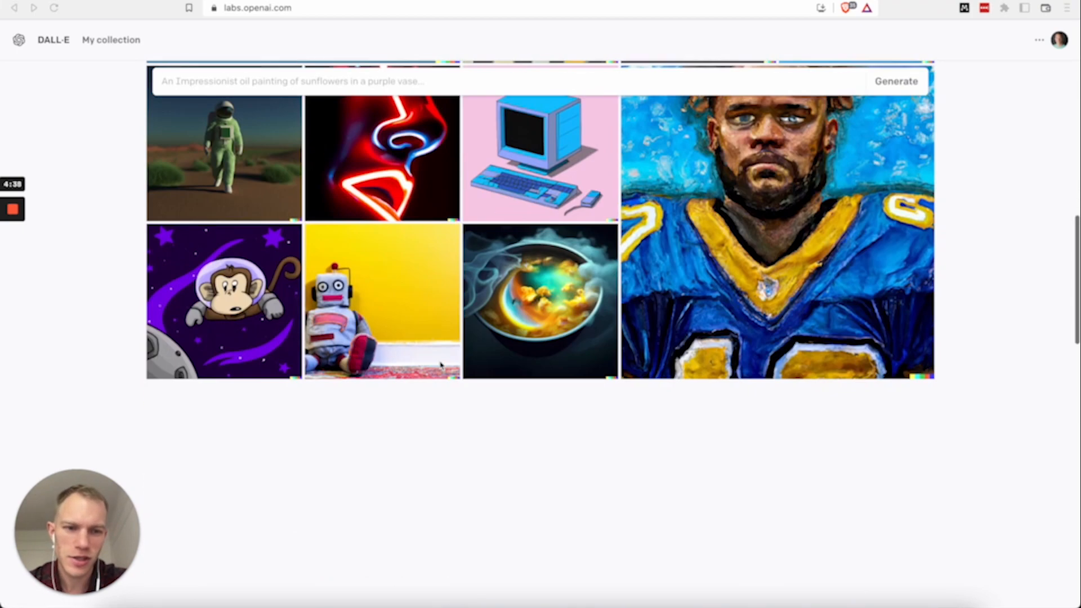
{"action": "scroll", "scroll_direction": "down", "scroll_amount": 3}
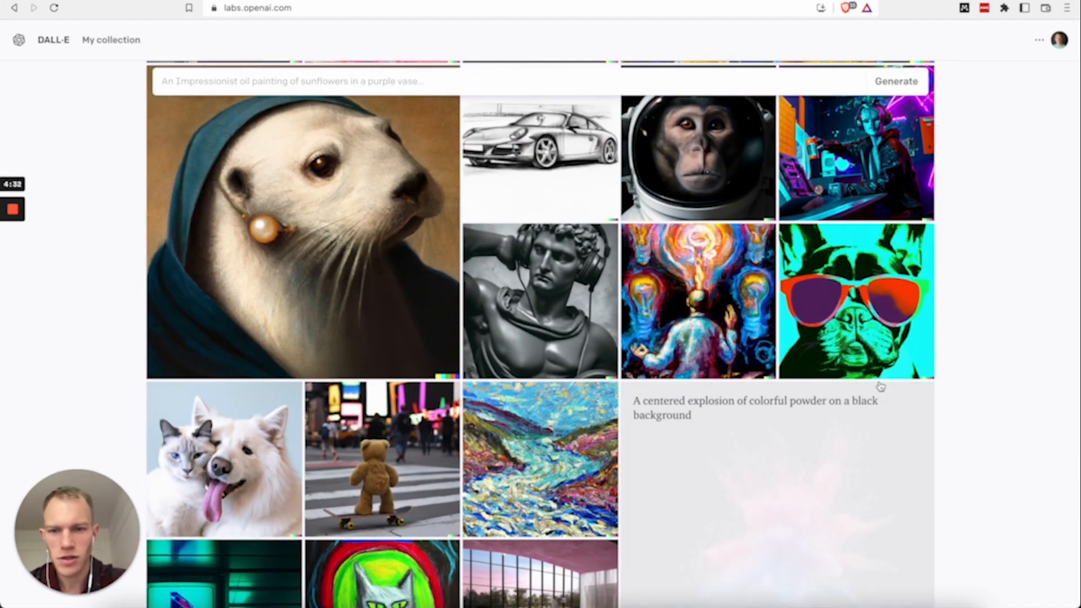
{"action": "scroll", "scroll_direction": "down", "scroll_amount": 3}
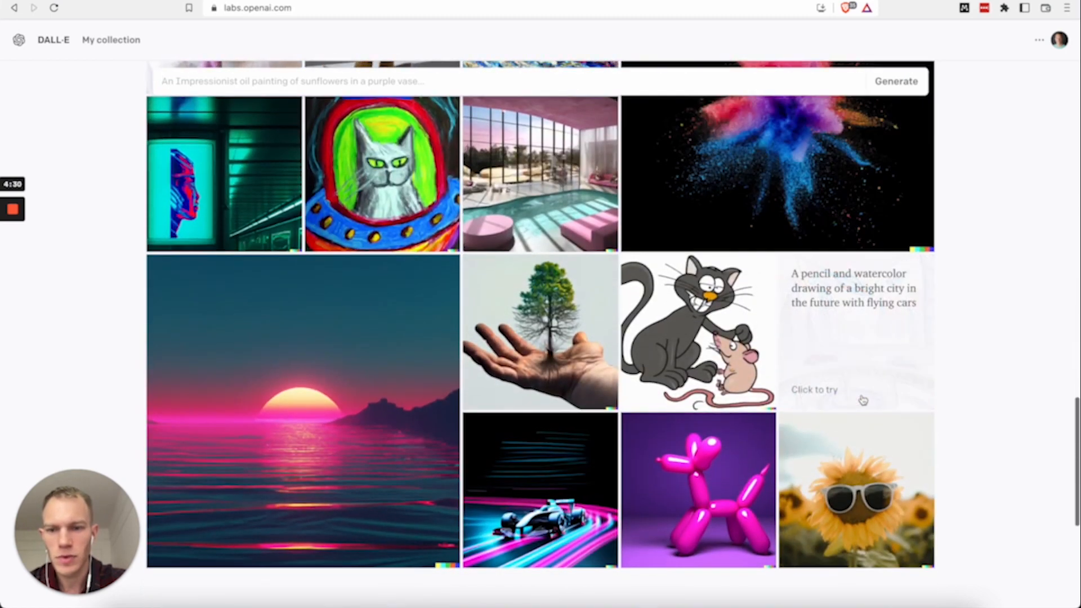
{"action": "scroll", "scroll_direction": "down", "scroll_amount": 3}
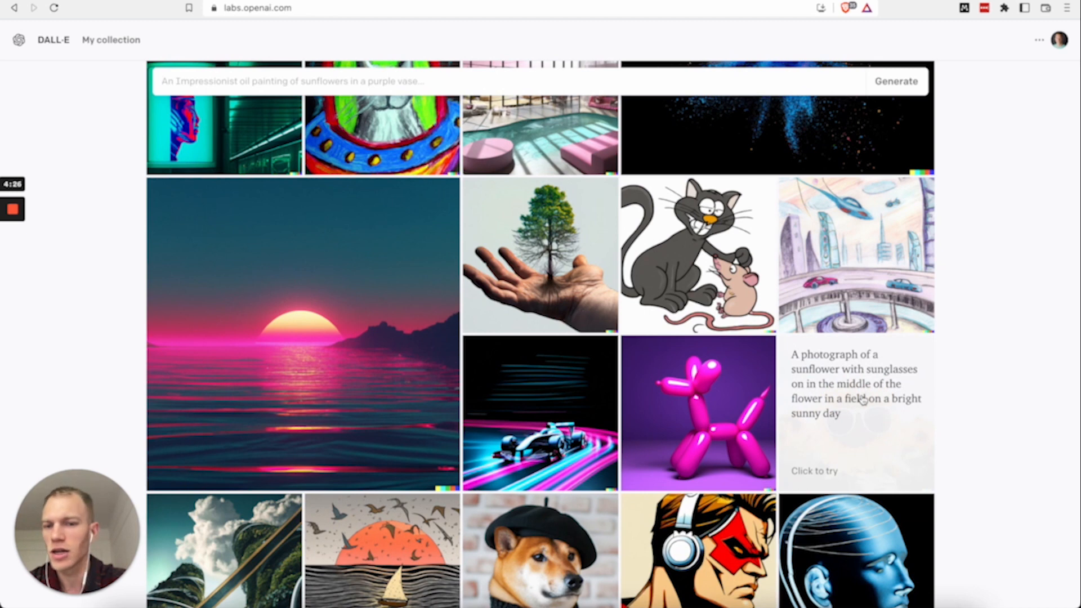
{"action": "scroll", "scroll_direction": "down", "scroll_amount": 3}
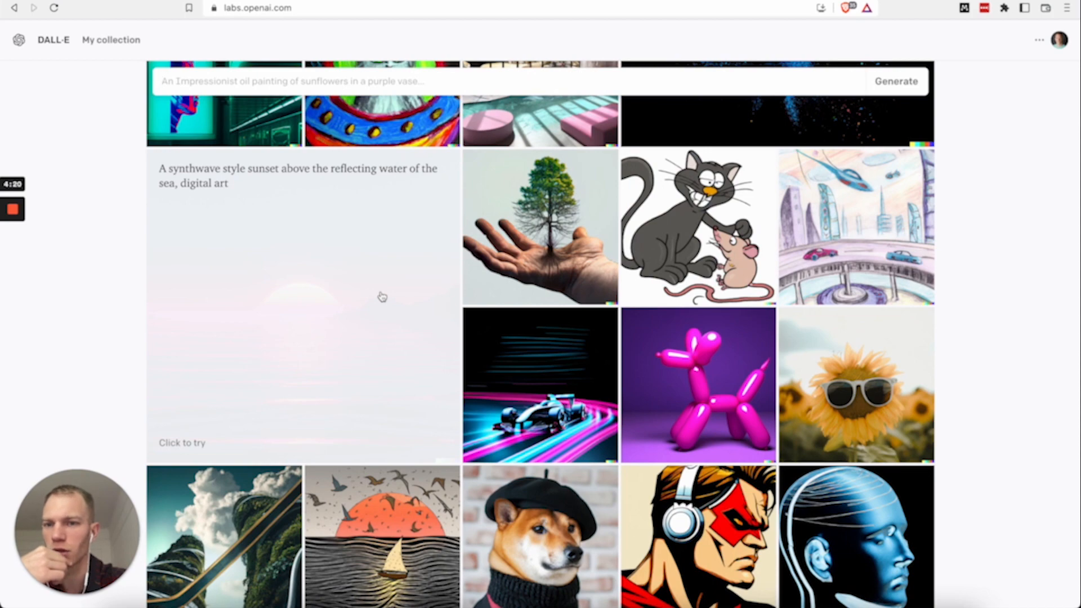
{"action": "left_click", "coordinate": [301, 304]}
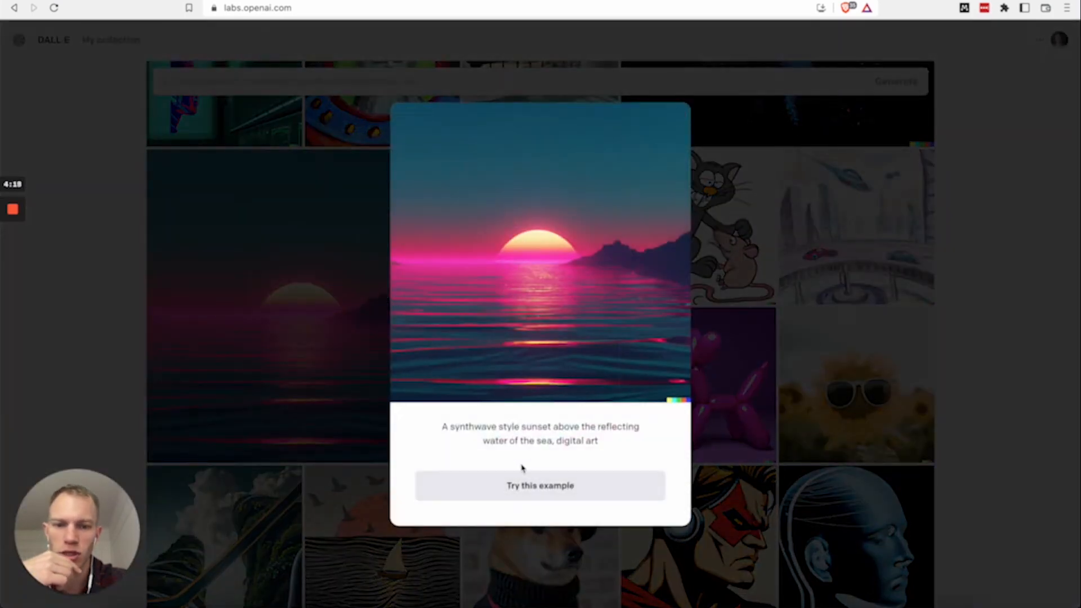
{"action": "left_click", "coordinate": [540, 485]}
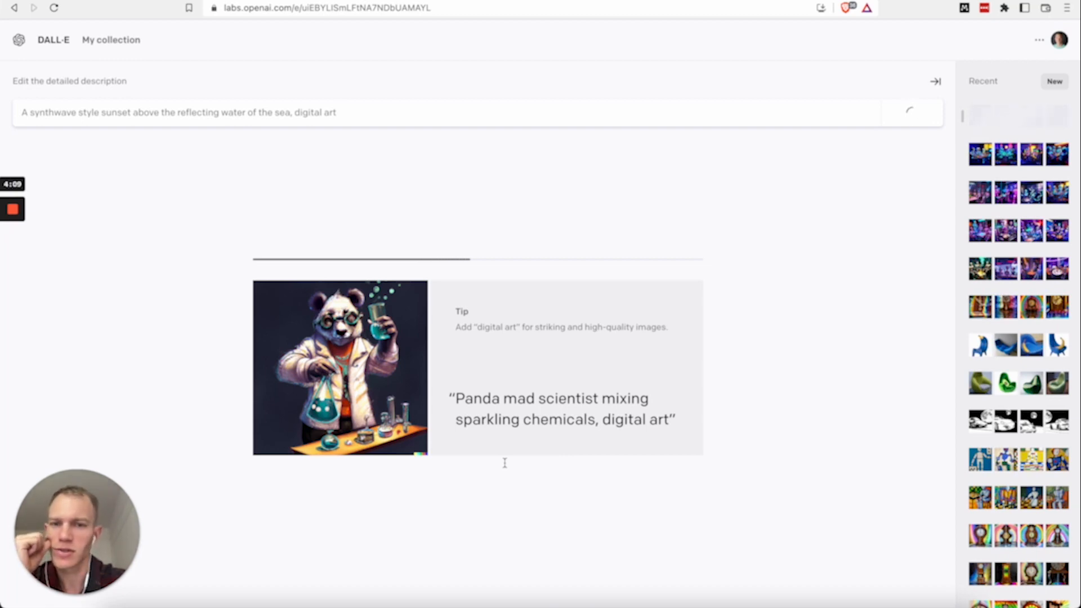
{"action": "left_click", "coordinate": [910, 112]}
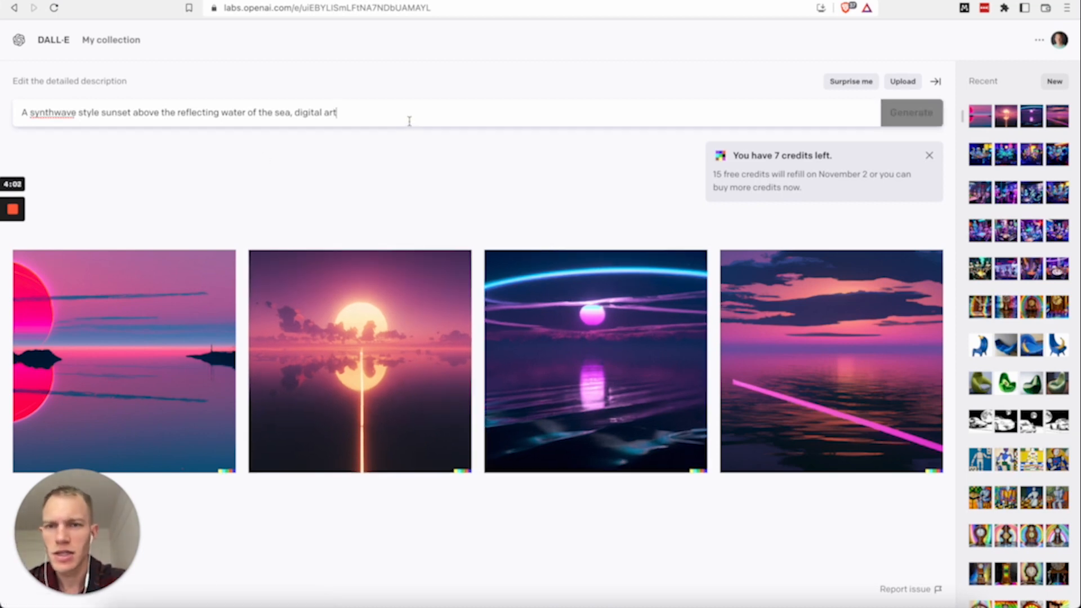
Step: Generate four robots smoking cigars around a neon-lit glass table and open the first
{"action": "type", "text": "4 robots sitting around a glass table smoking cigars in a room full of neon lights, digital art"}
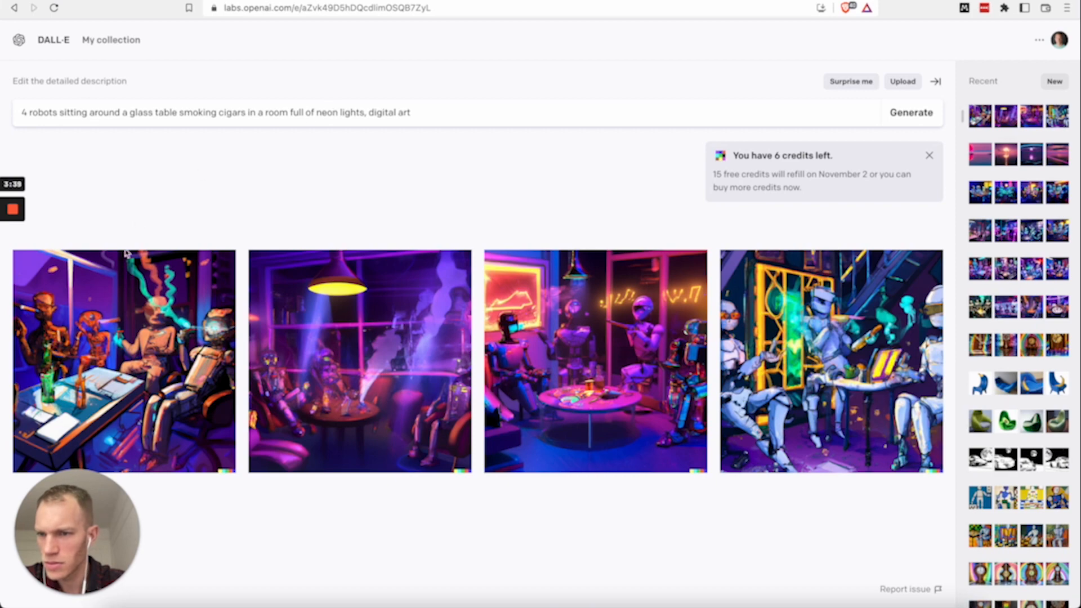
{"action": "left_click", "coordinate": [124, 362]}
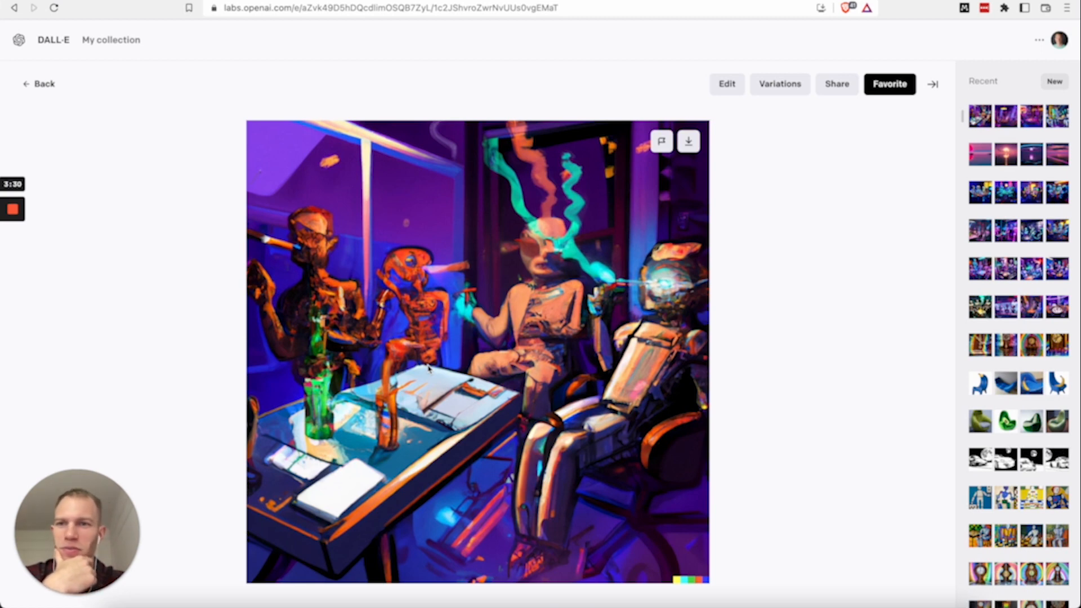
{"action": "mouse_move", "coordinate": [210, 121]}
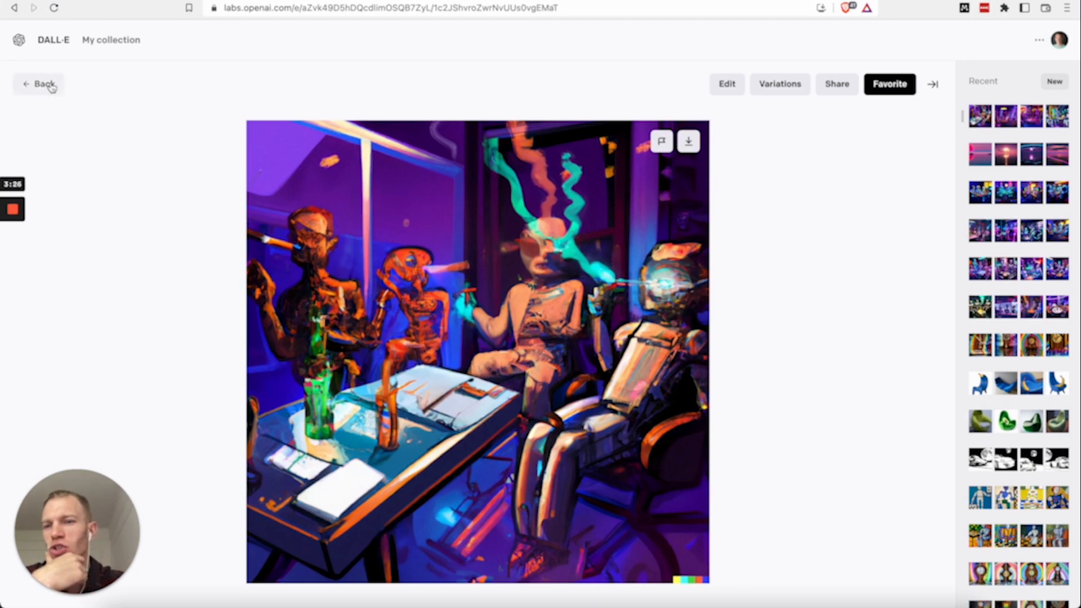
Step: Browse All generations in My collection and open one image
{"action": "left_click", "coordinate": [111, 39]}
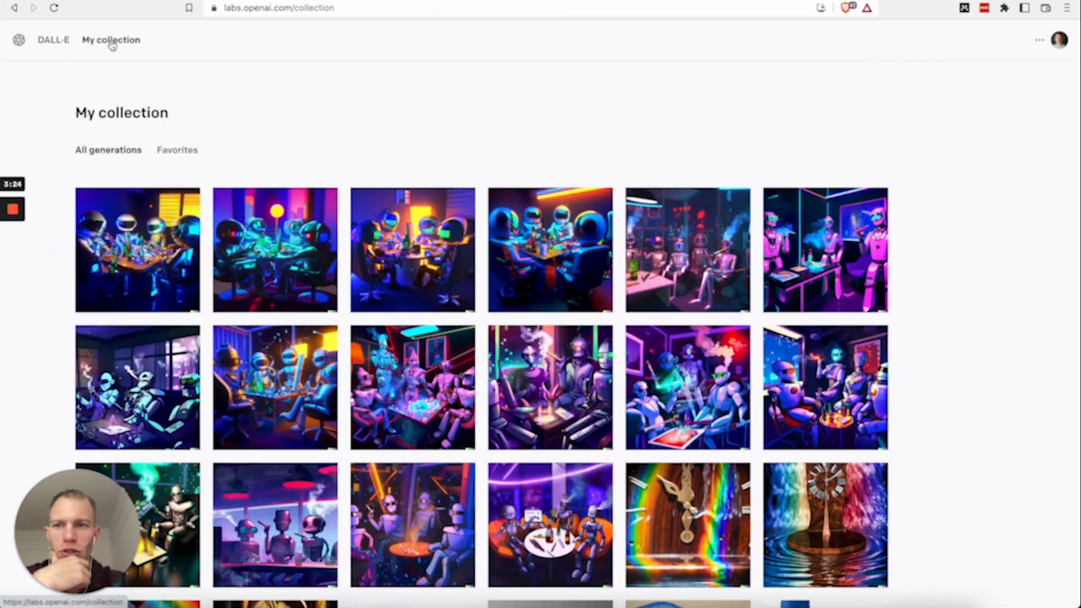
{"action": "scroll", "scroll_direction": "down", "scroll_amount": 3}
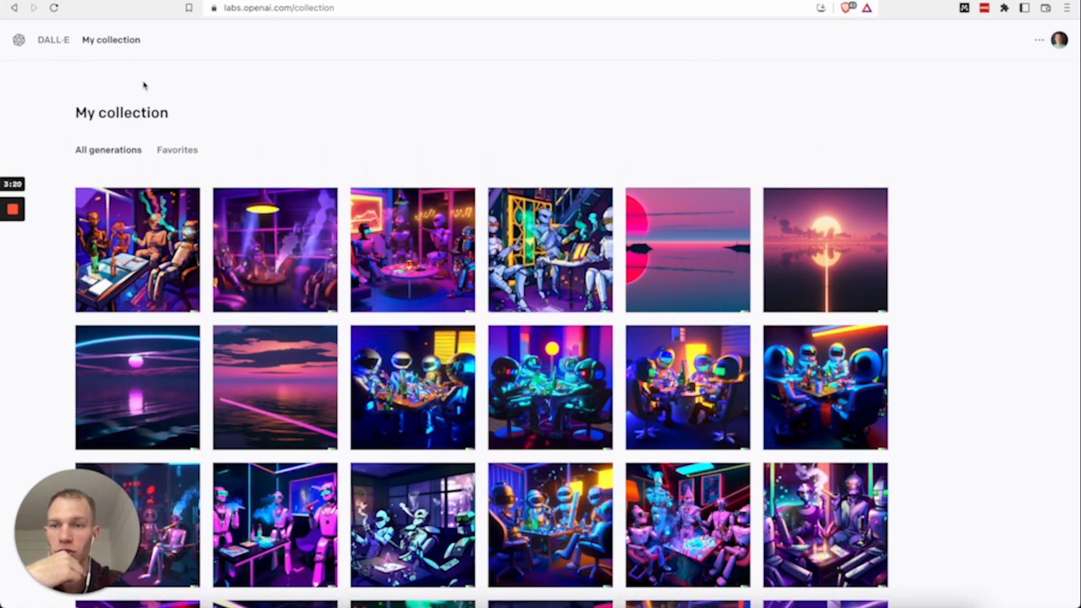
{"action": "scroll", "scroll_direction": "down", "scroll_amount": 3}
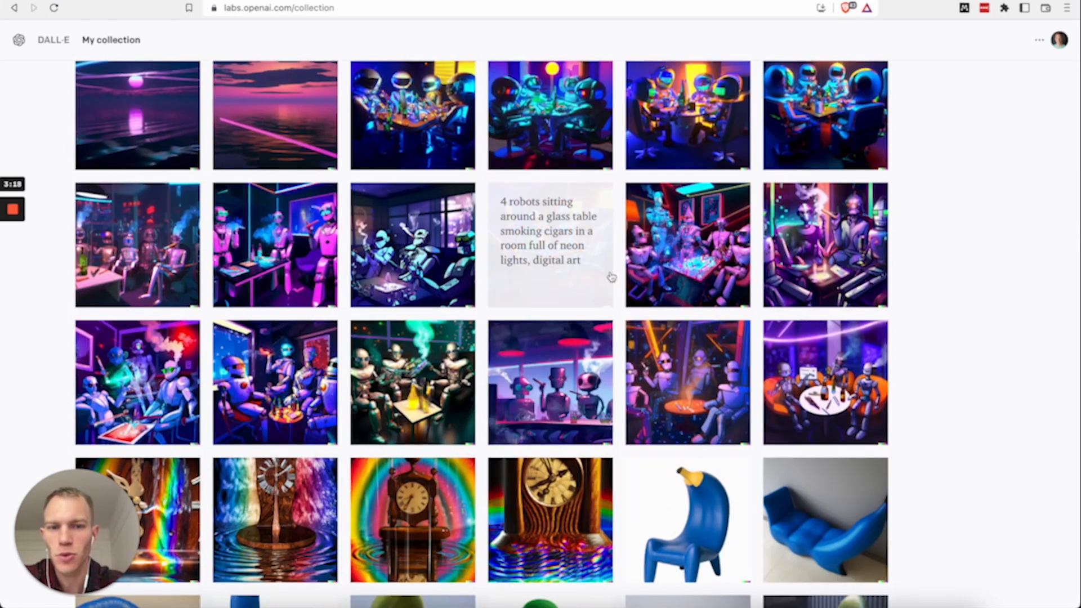
{"action": "mouse_move", "coordinate": [611, 287]}
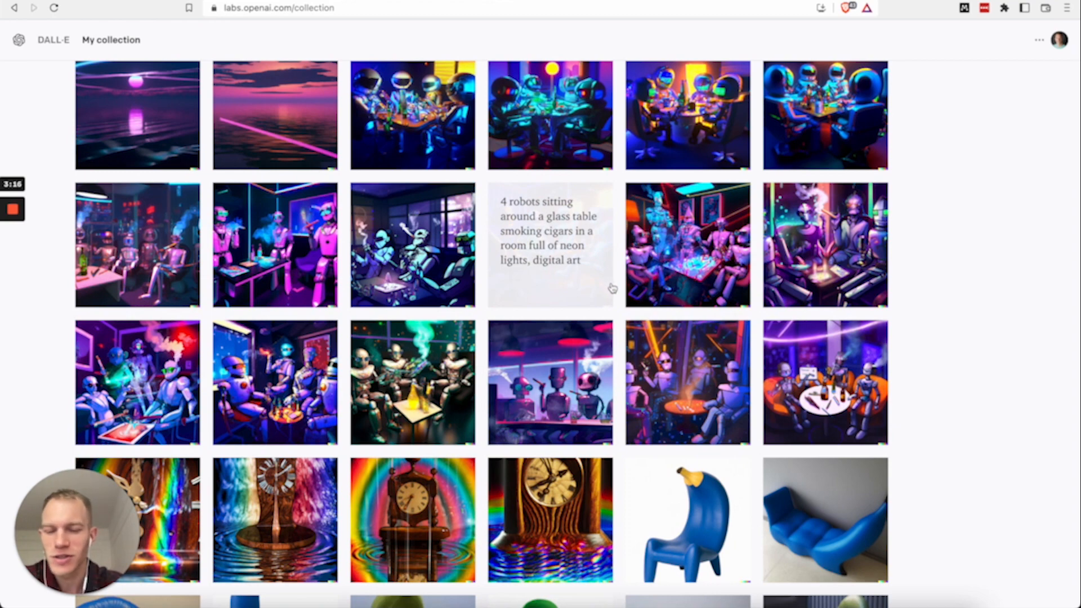
{"action": "scroll", "scroll_direction": "down", "scroll_amount": 3}
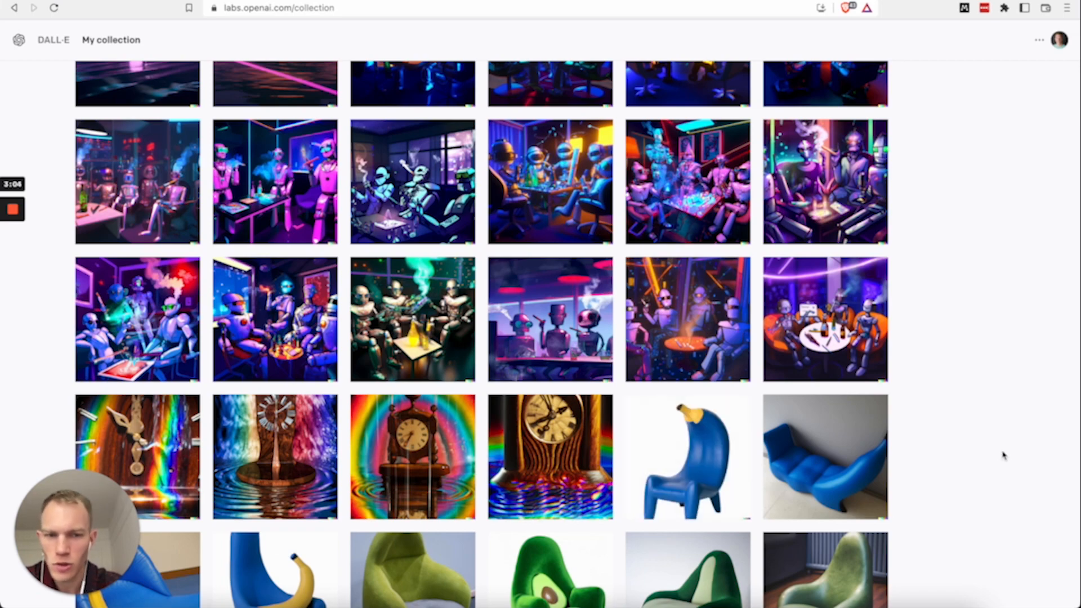
{"action": "scroll", "scroll_direction": "down", "scroll_amount": 3}
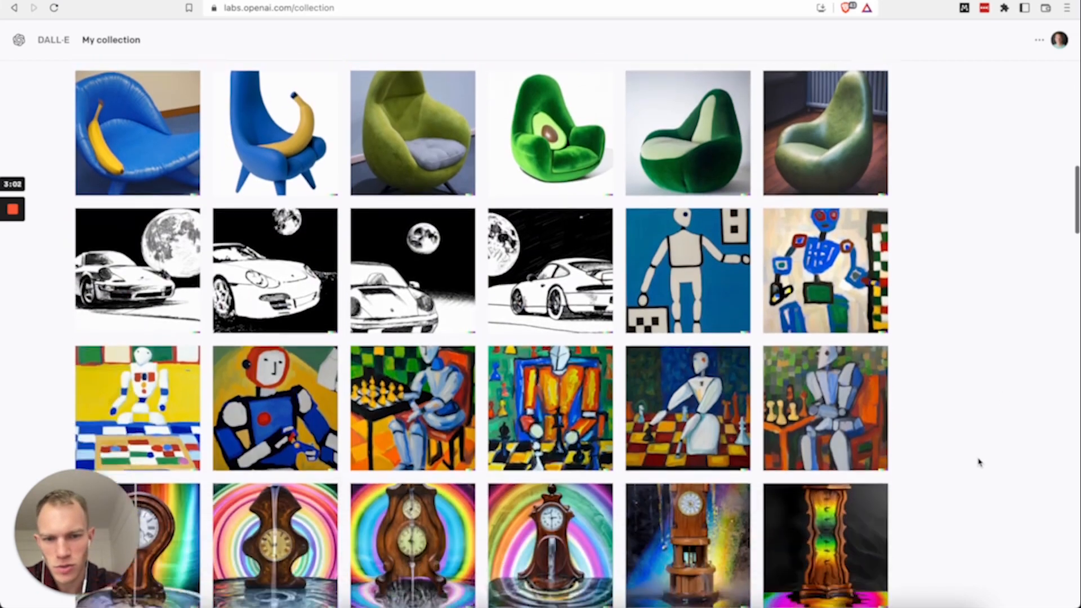
{"action": "scroll", "scroll_direction": "down", "scroll_amount": 3}
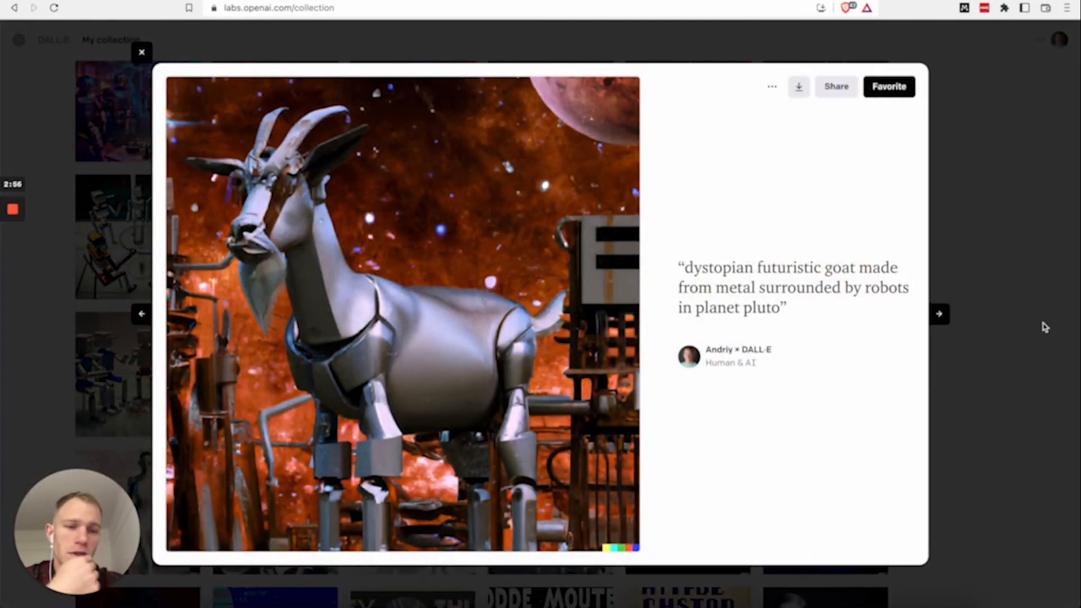
{"action": "left_click", "coordinate": [142, 52]}
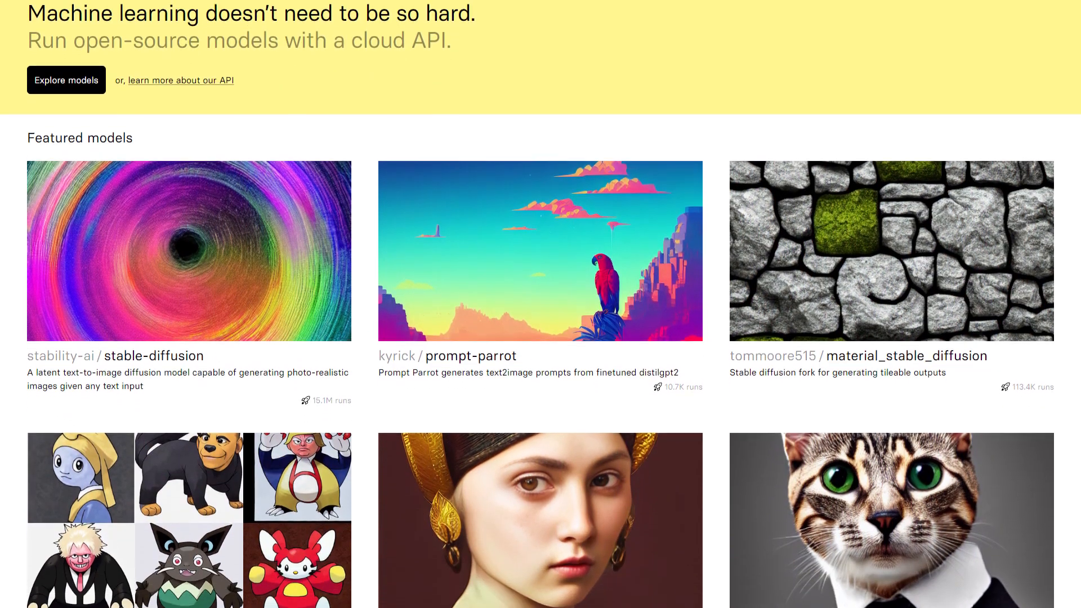
{"action": "scroll", "scroll_direction": "down", "scroll_amount": 3}
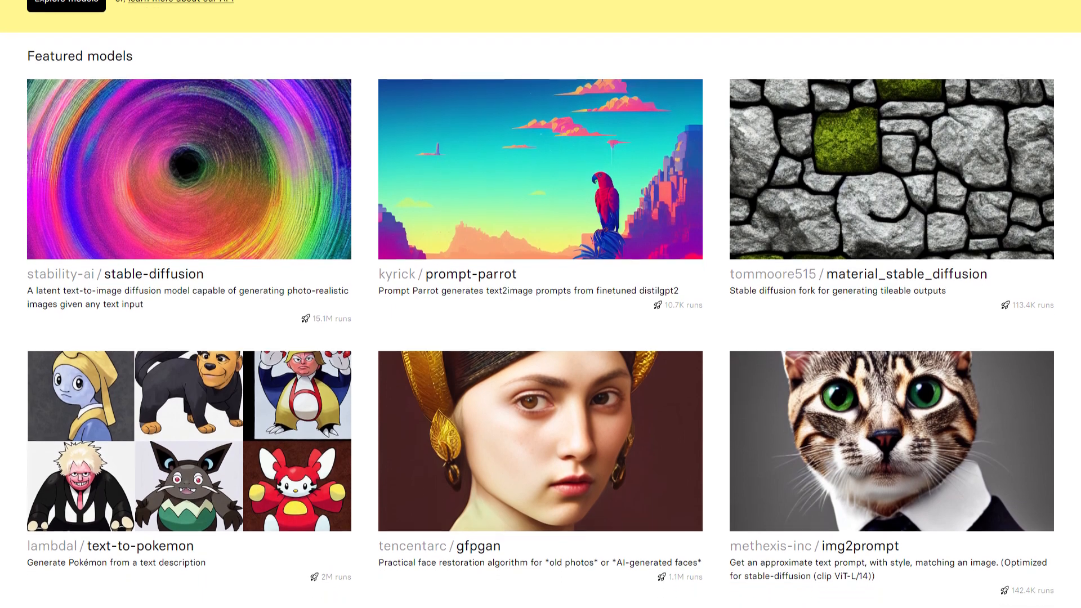
{"action": "scroll", "scroll_direction": "down", "scroll_amount": 3}
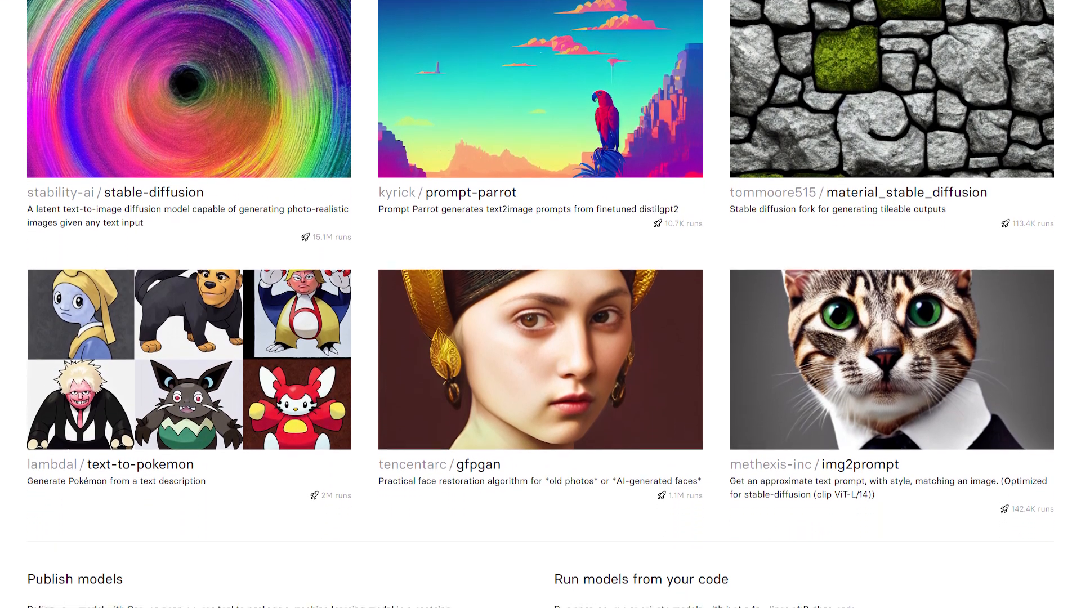
{"action": "scroll", "scroll_direction": "down", "scroll_amount": 3}
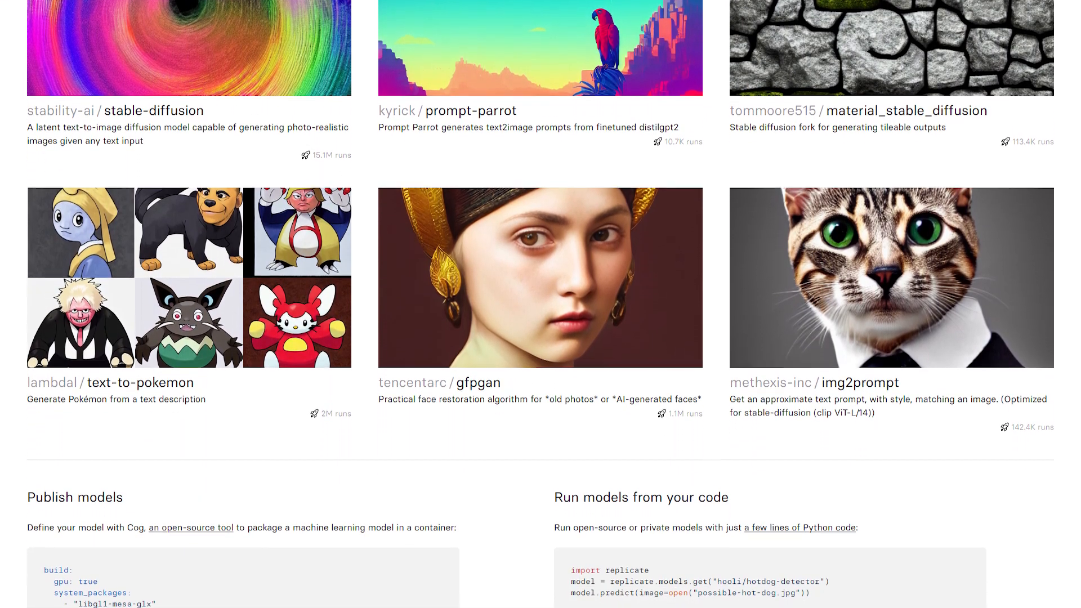
{"action": "scroll", "scroll_direction": "down", "scroll_amount": 3}
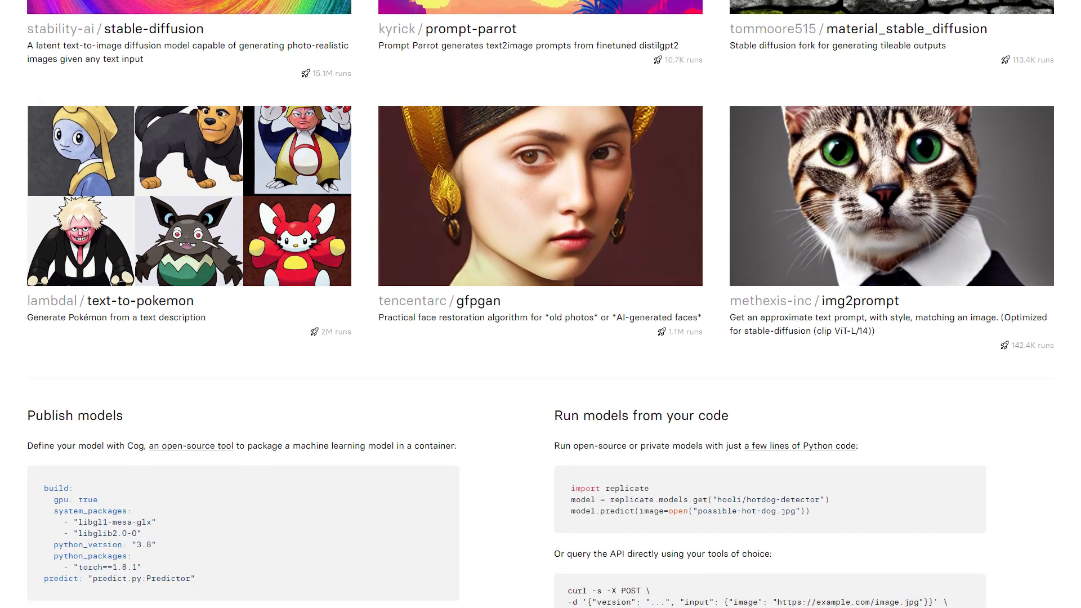
{"action": "scroll", "scroll_direction": "down", "scroll_amount": 3}
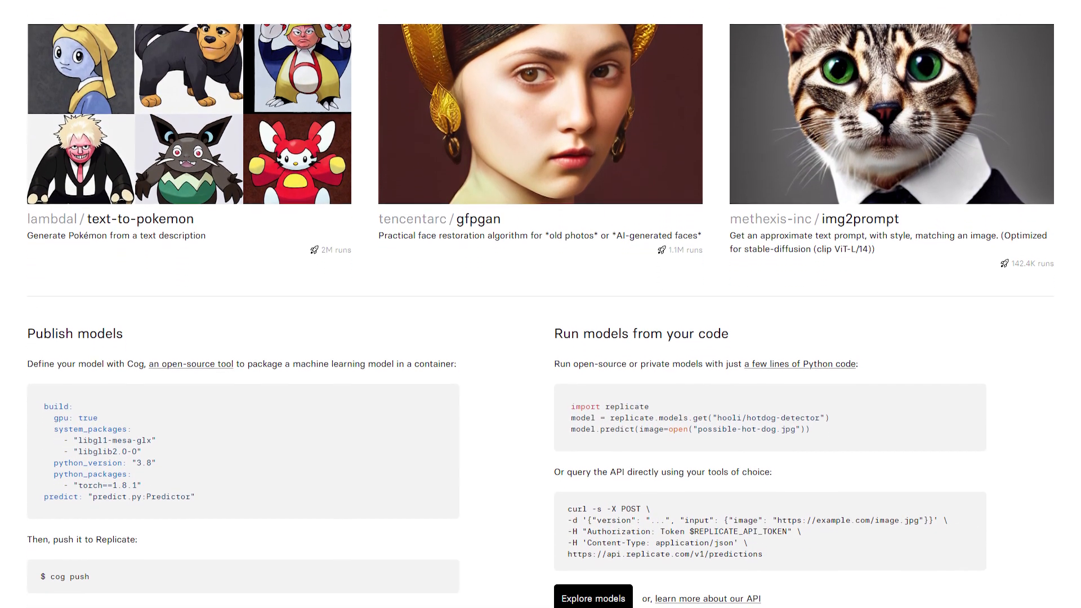
{"action": "scroll", "scroll_direction": "down", "scroll_amount": 3}
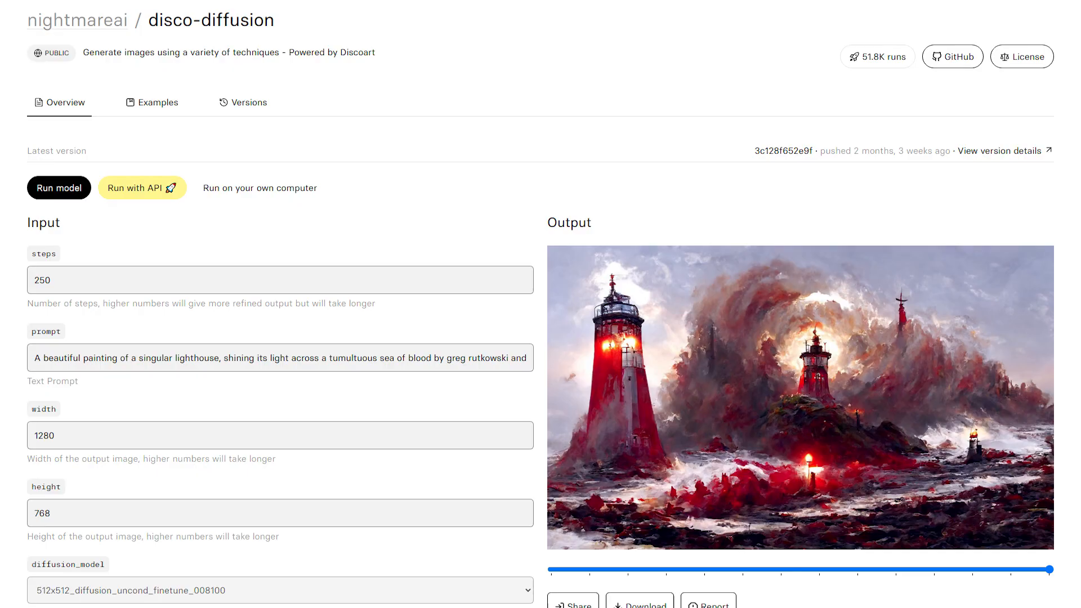
Step: Scroll through the disco-diffusion model's Input fields and Output image
{"action": "scroll", "scroll_direction": "down", "scroll_amount": 3}
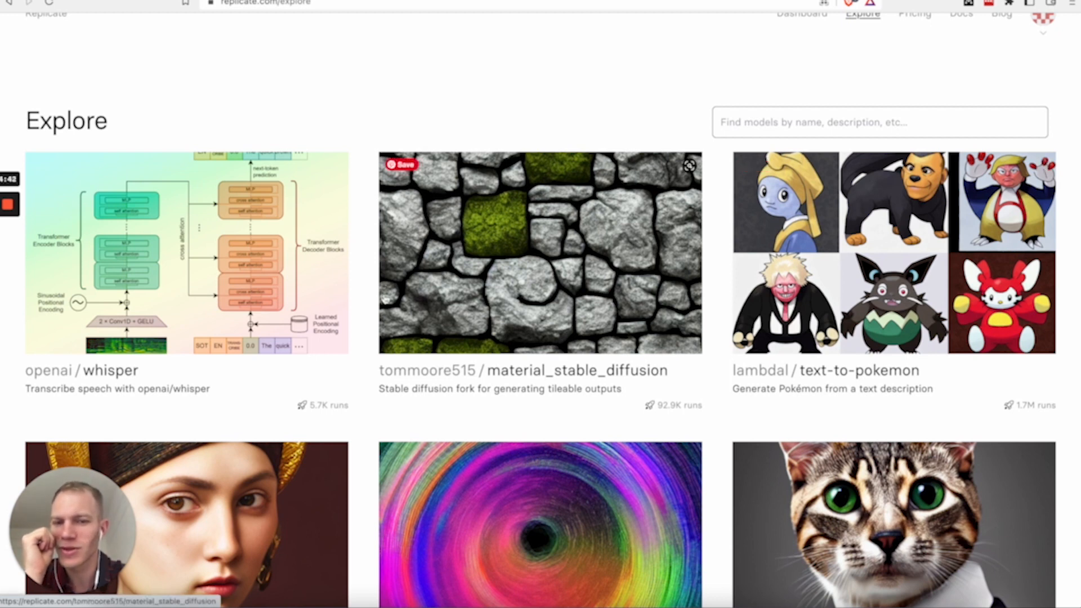
{"action": "mouse_move", "coordinate": [136, 383]}
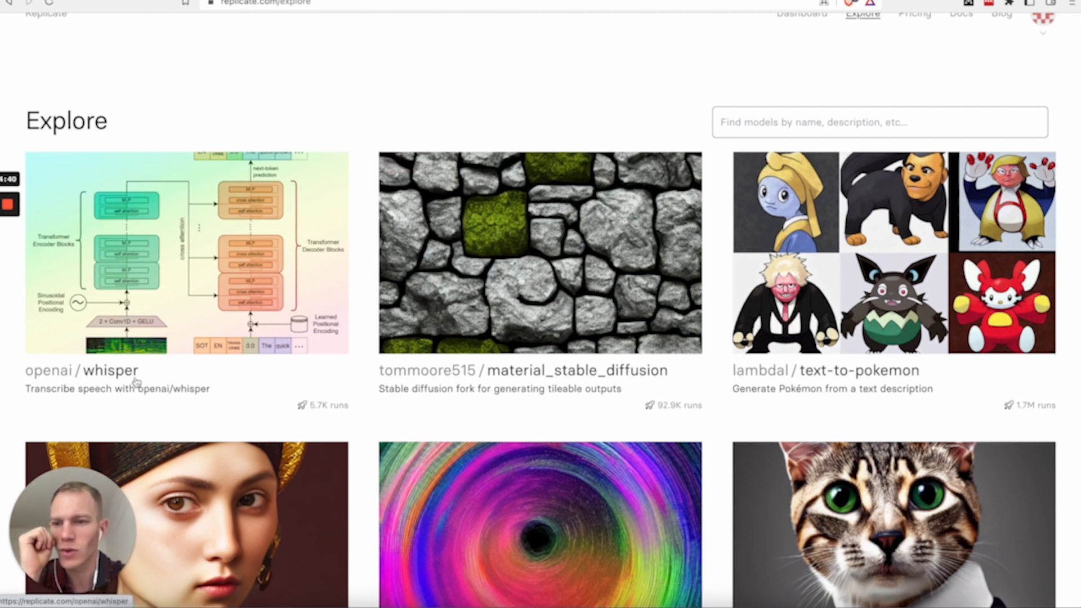
{"action": "mouse_move", "coordinate": [87, 418]}
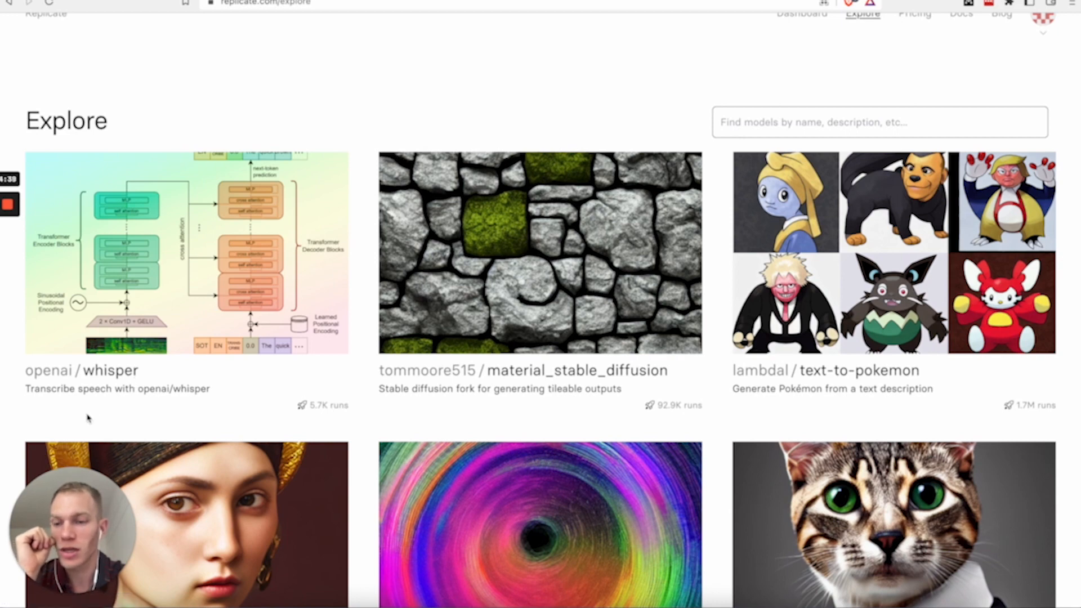
Step: Scroll past the featured models and Collections list to the Text to image collection
{"action": "scroll", "scroll_direction": "down", "scroll_amount": 3}
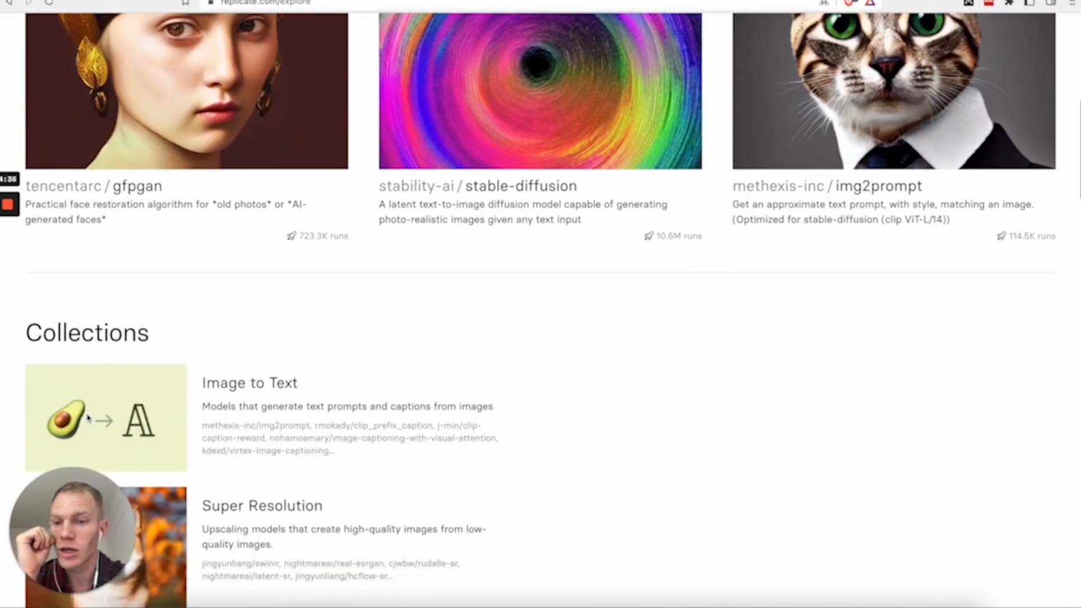
{"action": "scroll", "scroll_direction": "down", "scroll_amount": 3}
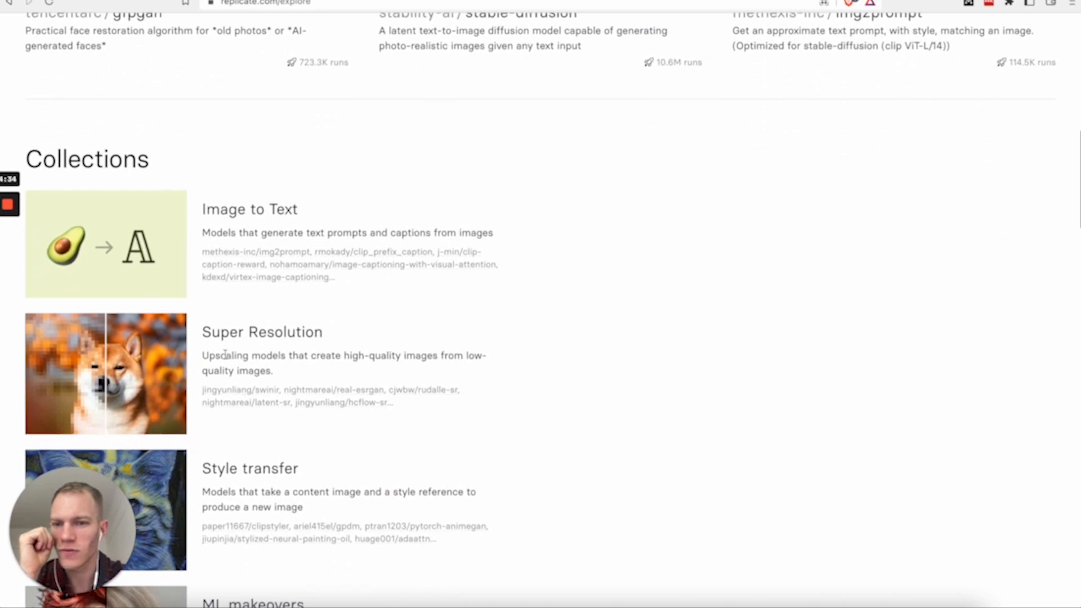
{"action": "scroll", "scroll_direction": "down", "scroll_amount": 3}
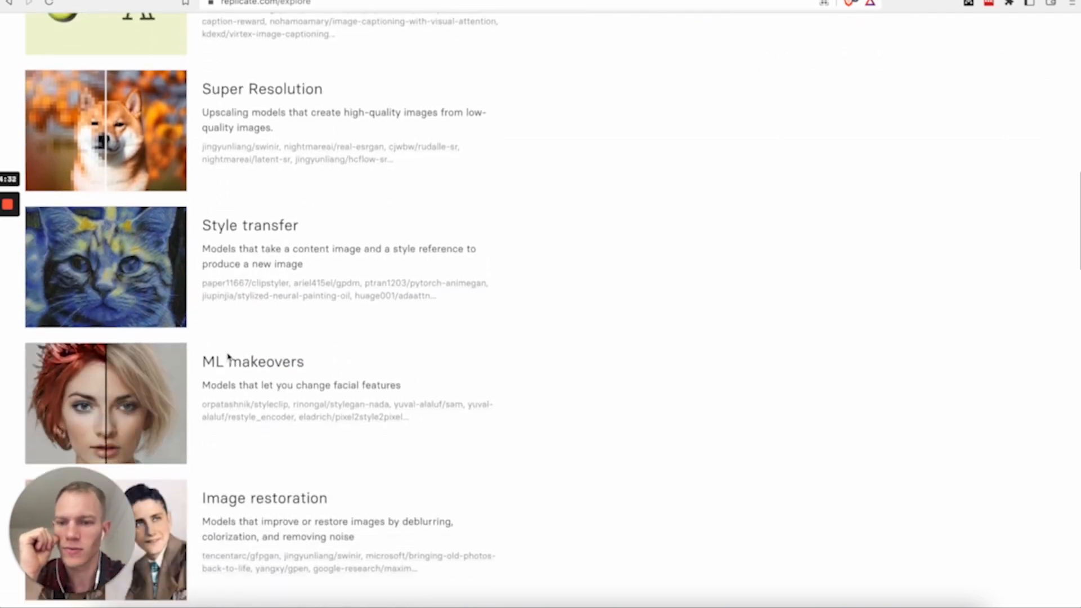
{"action": "scroll", "scroll_direction": "down", "scroll_amount": 3}
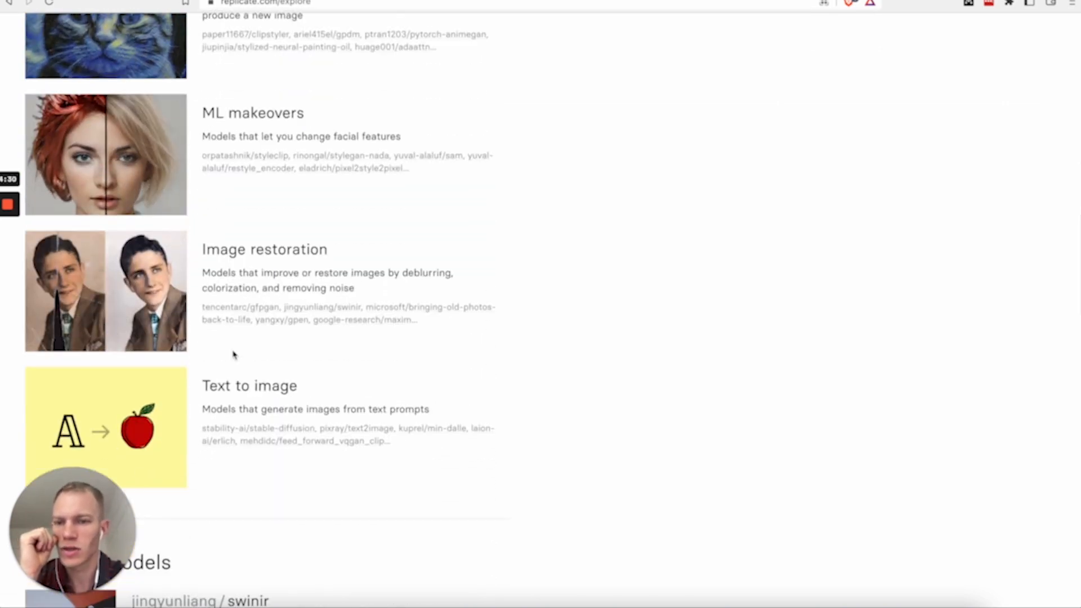
{"action": "scroll", "scroll_direction": "down", "scroll_amount": 3}
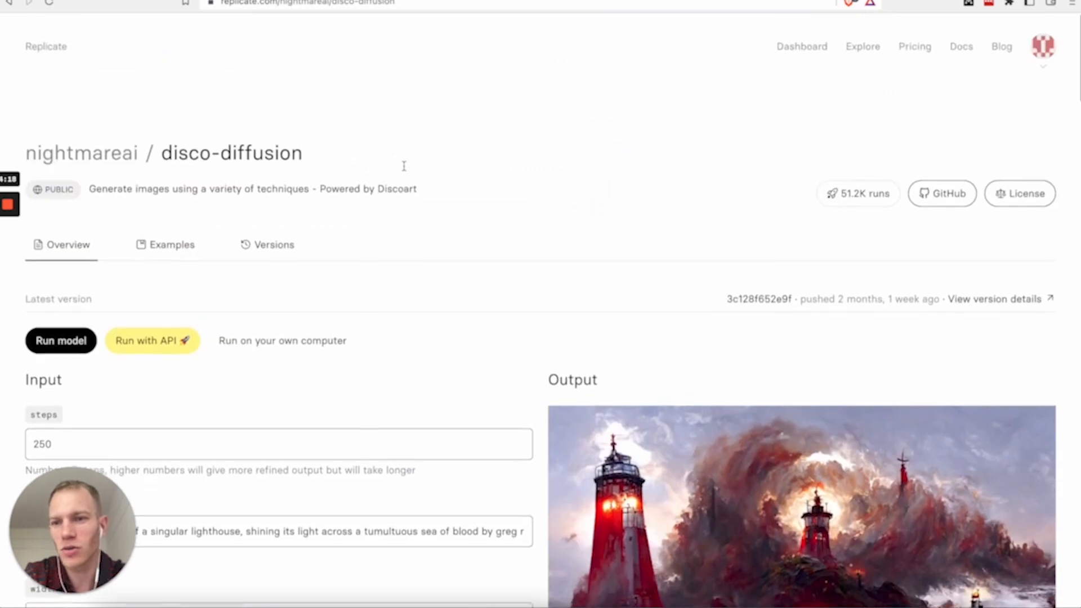
Step: Scrub disco-diffusion's output slider through the lighthouse's generation stages, then review its inputs
{"action": "scroll", "scroll_direction": "down", "scroll_amount": 3}
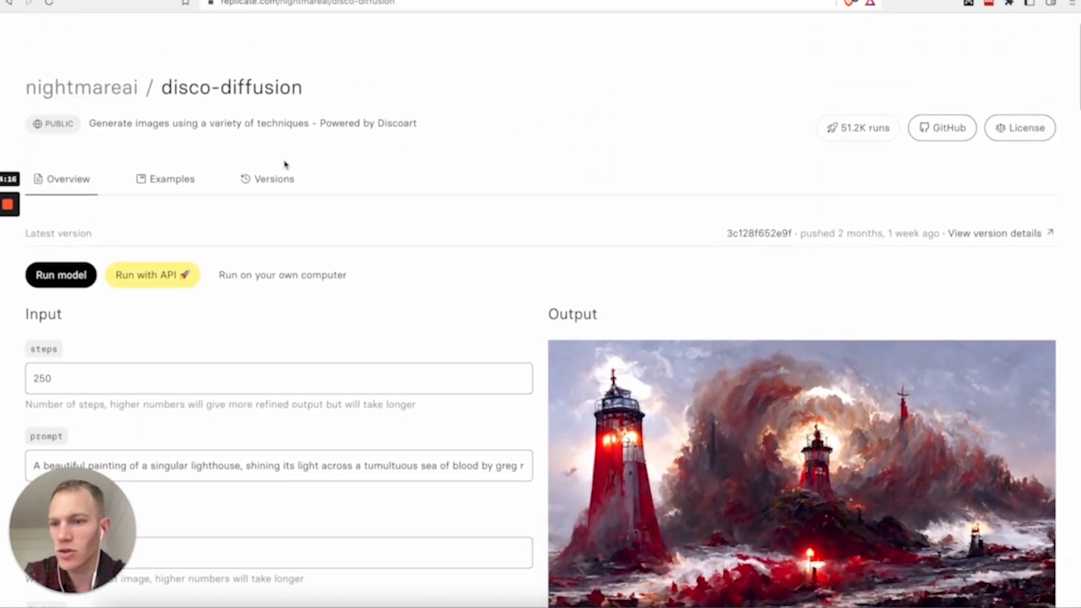
{"action": "scroll", "scroll_direction": "down", "scroll_amount": 3}
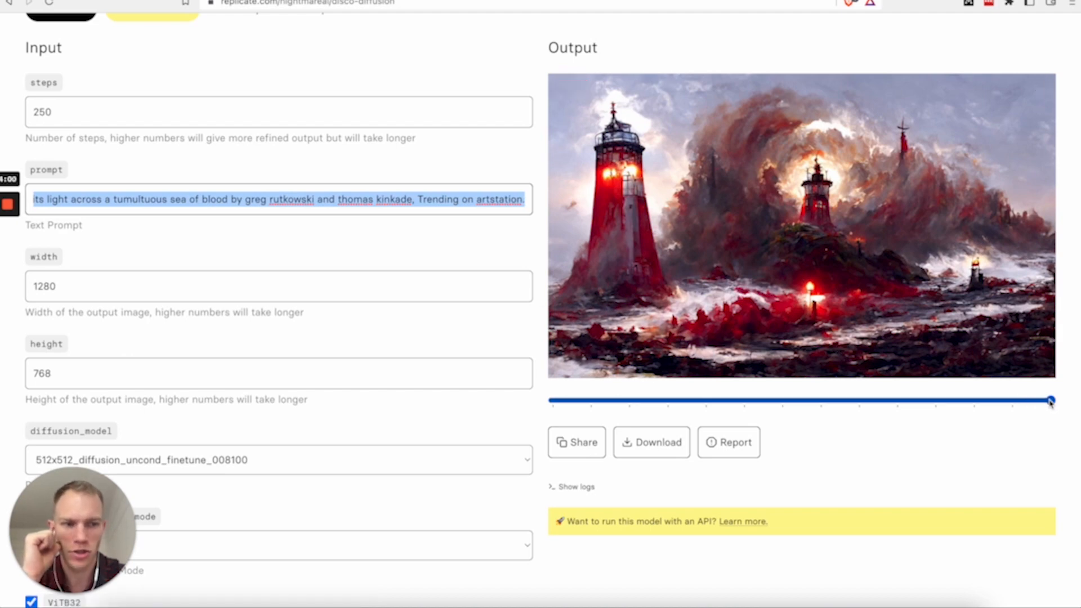
{"action": "left_click_drag", "start_coordinate": [1048, 400], "coordinate": [631, 400]}
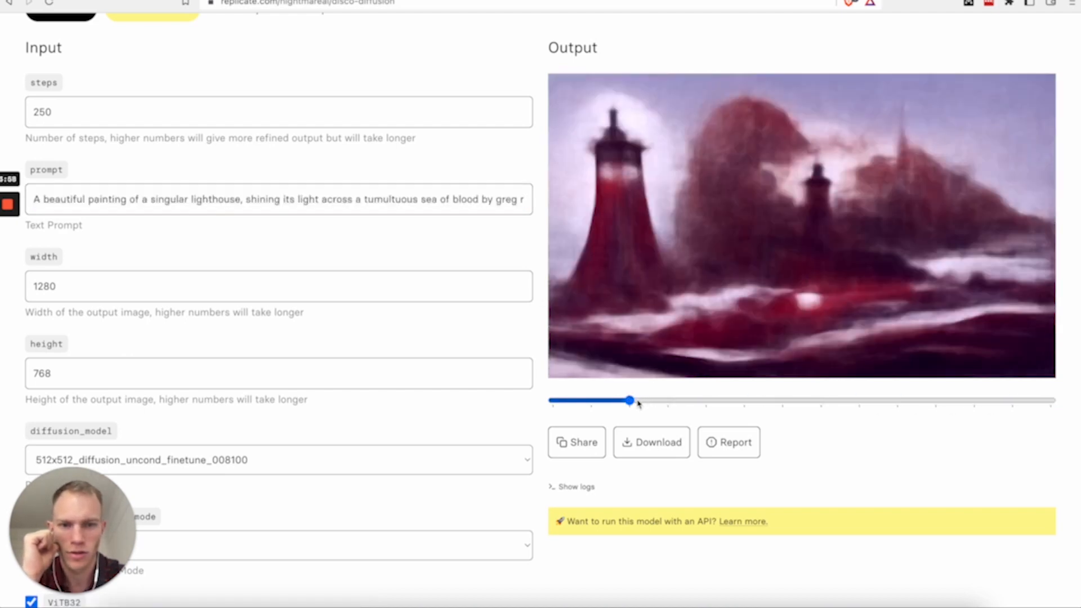
{"action": "left_click_drag", "start_coordinate": [630, 400], "coordinate": [860, 399]}
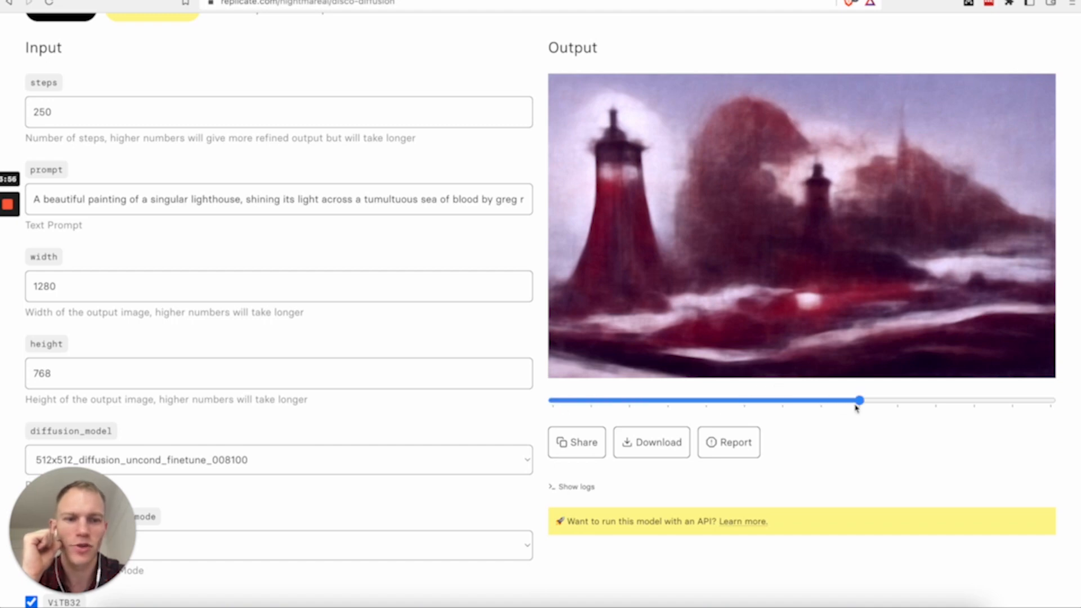
{"action": "scroll", "scroll_direction": "down", "scroll_amount": 3}
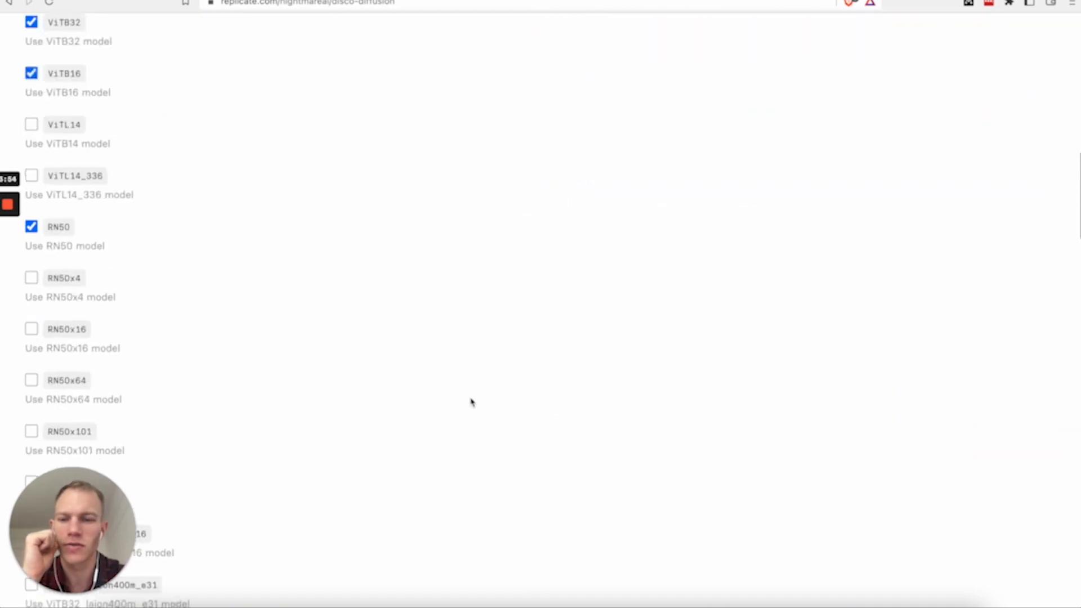
{"action": "scroll", "scroll_direction": "down", "scroll_amount": 3}
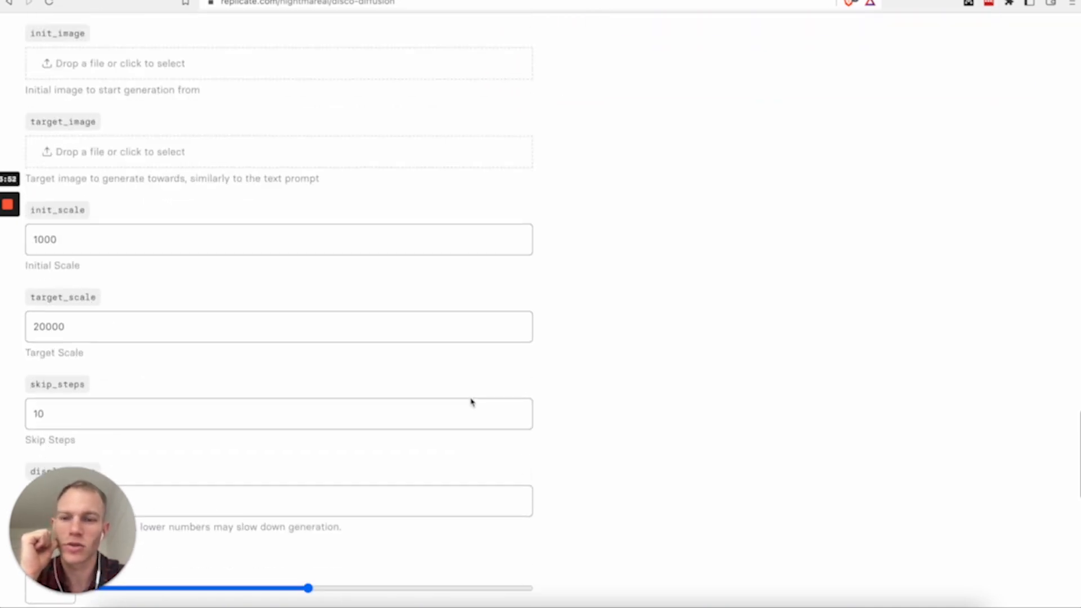
{"action": "scroll", "scroll_direction": "down", "scroll_amount": 3}
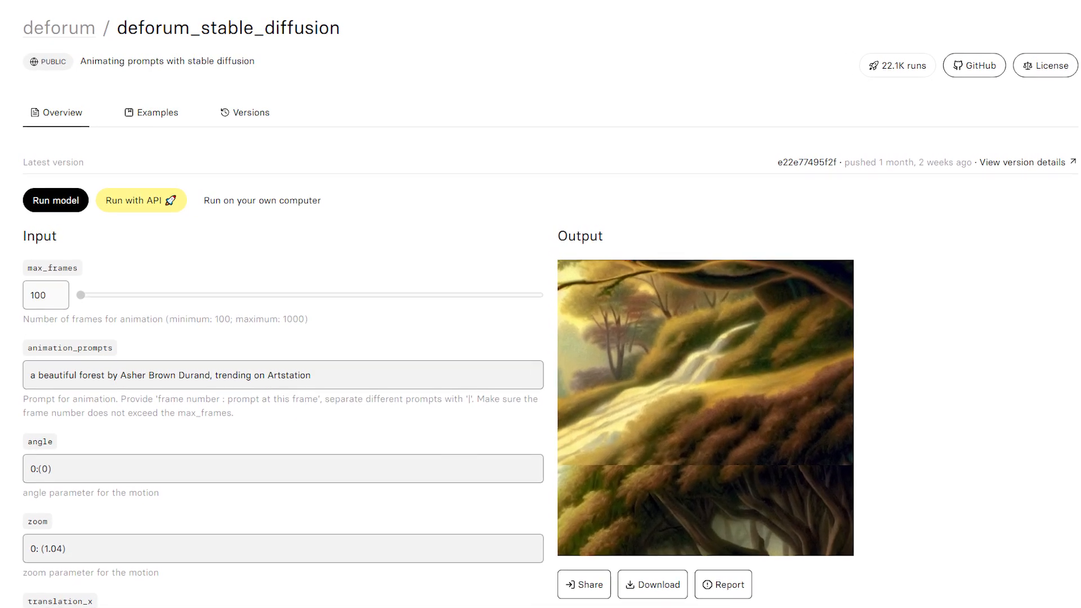
Step: Scroll to deforum_stable_diffusion's Input and Output sections and inspect the animation_prompts field
{"action": "scroll", "scroll_direction": "down", "scroll_amount": 3}
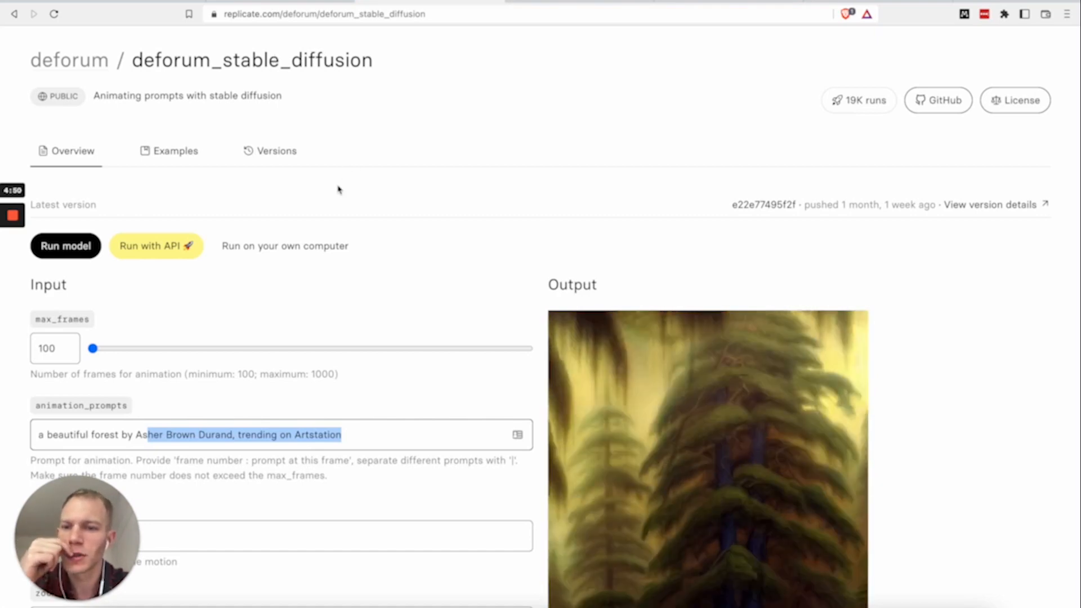
{"action": "scroll", "scroll_direction": "down", "scroll_amount": 3}
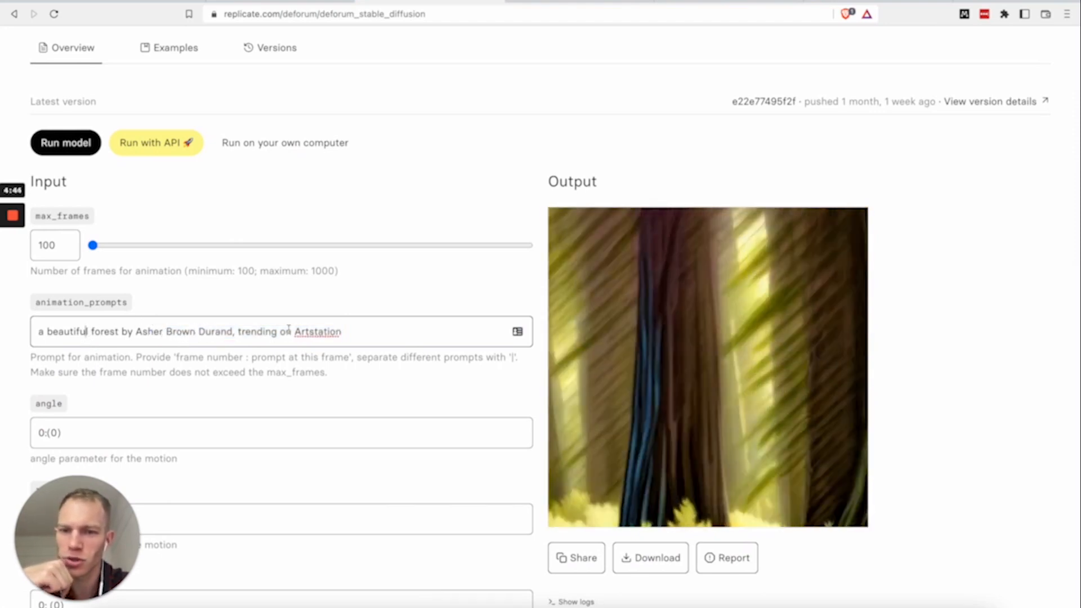
{"action": "scroll", "scroll_direction": "down", "scroll_amount": 3}
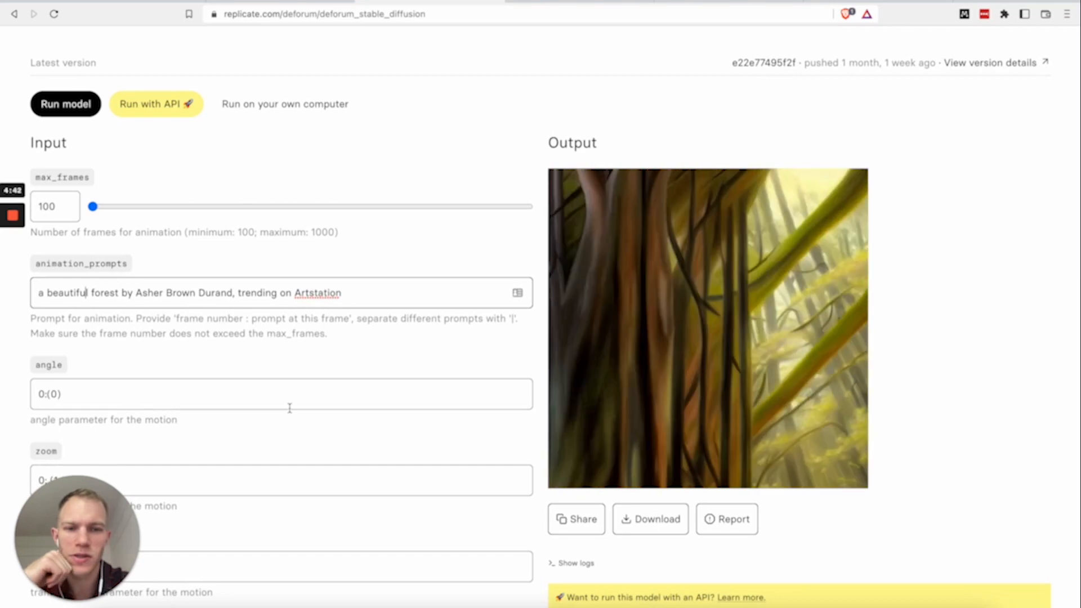
{"action": "left_click", "coordinate": [707, 328]}
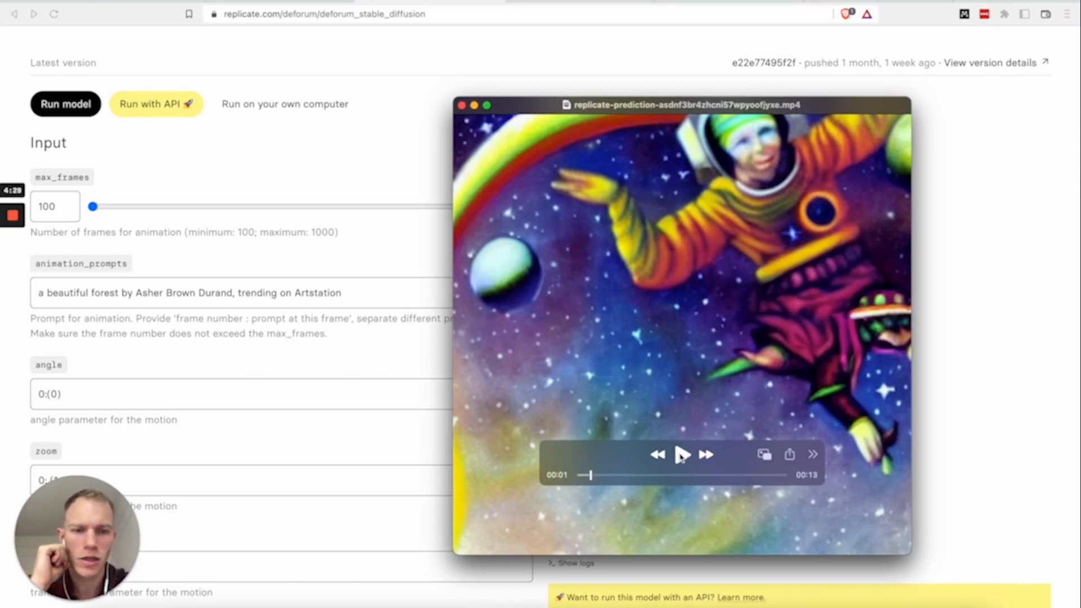
Step: Play the astronaut-in-space replicate-prediction .mp4 clip
{"action": "left_click", "coordinate": [682, 454]}
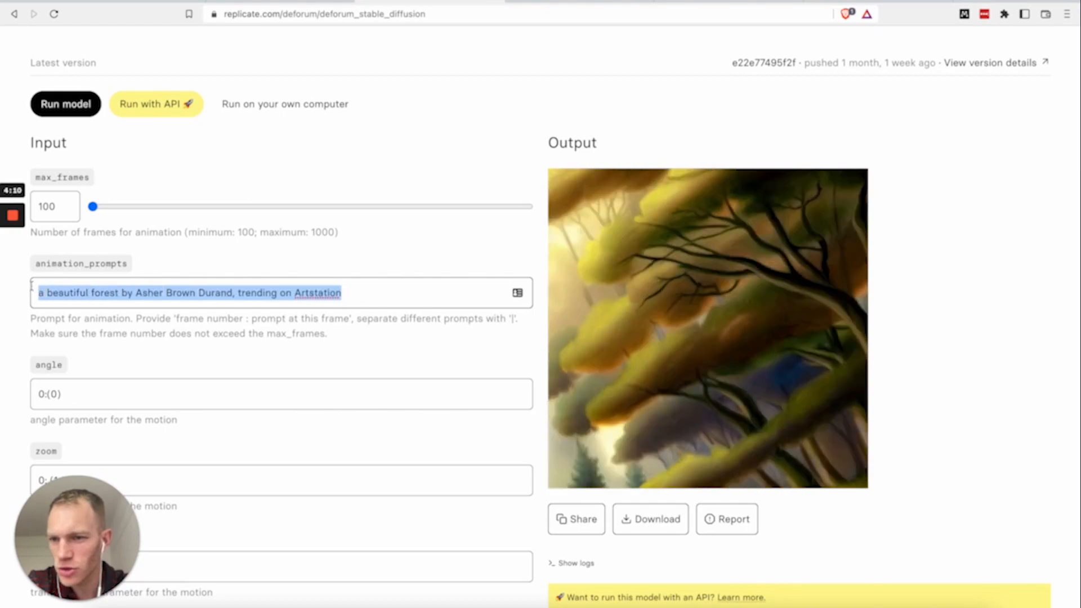
Step: Scroll the deforum_stable_diffusion page down to its forest Output video
{"action": "scroll", "scroll_direction": "down", "scroll_amount": 3}
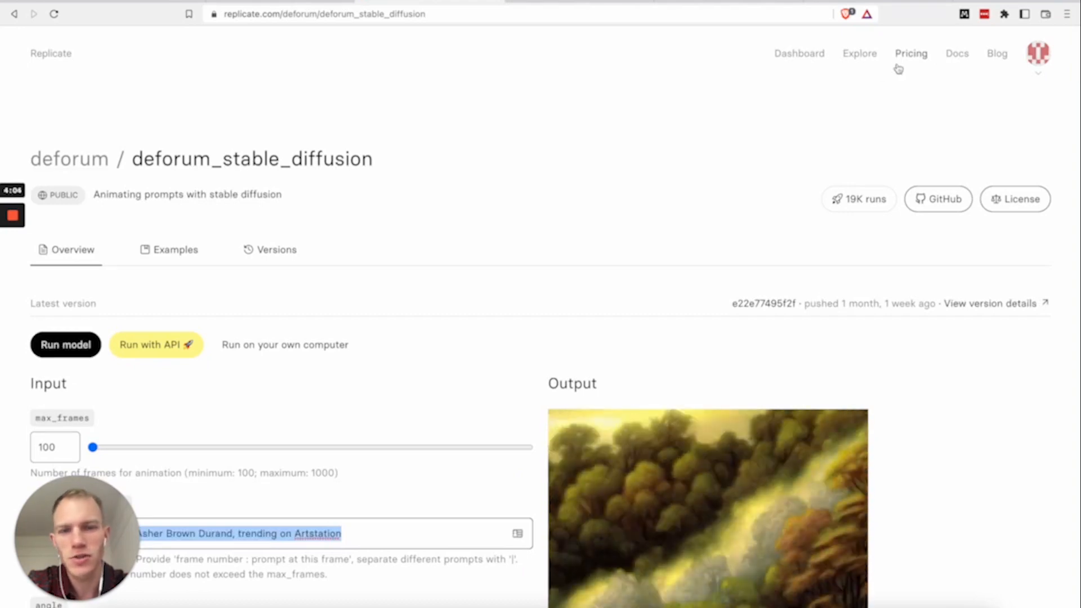
{"action": "scroll", "scroll_direction": "down", "scroll_amount": 3}
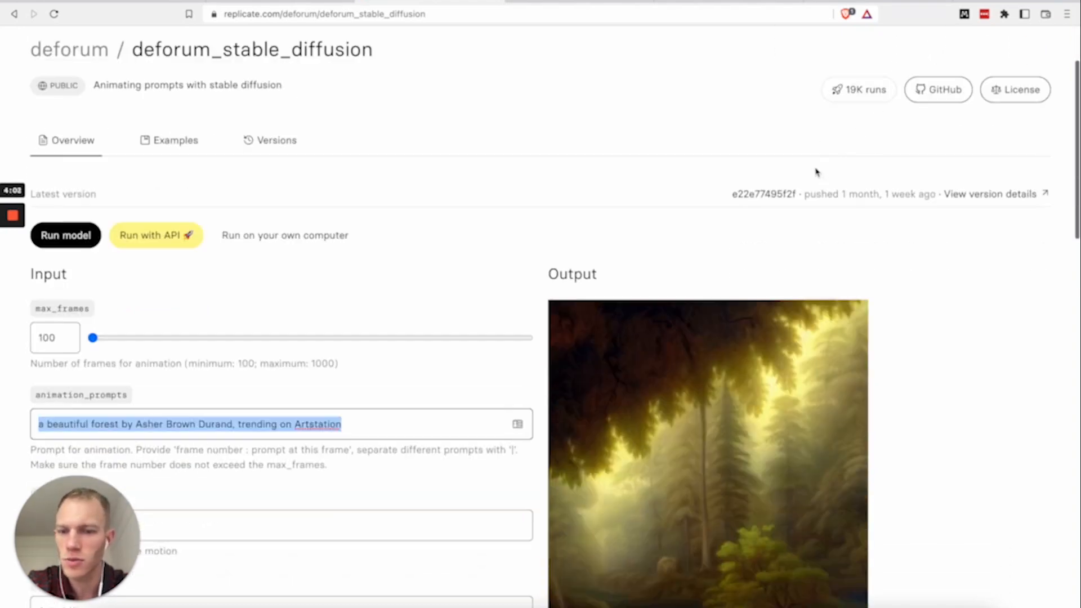
{"action": "scroll", "scroll_direction": "down", "scroll_amount": 3}
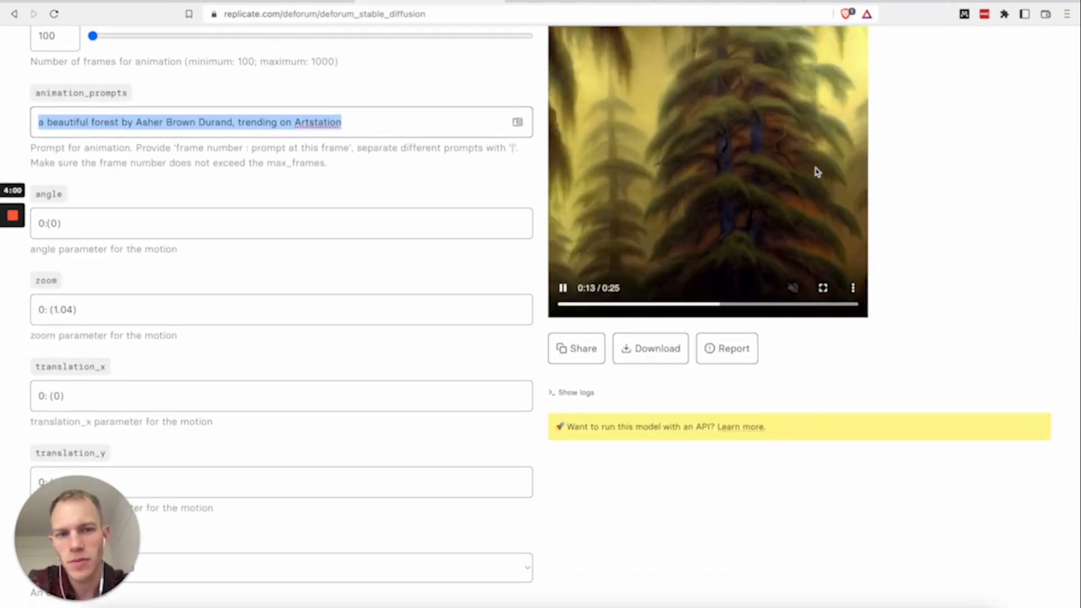
{"action": "scroll", "scroll_direction": "down", "scroll_amount": 3}
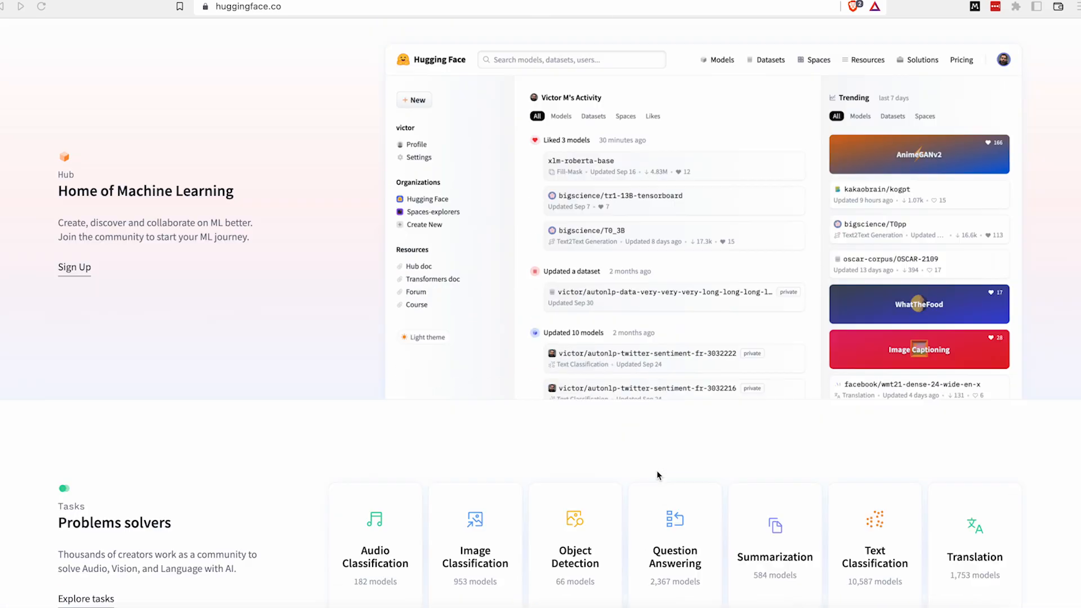
Step: Scroll the huggingface.co home page down to the Tasks section
{"action": "scroll", "scroll_direction": "down", "scroll_amount": 3}
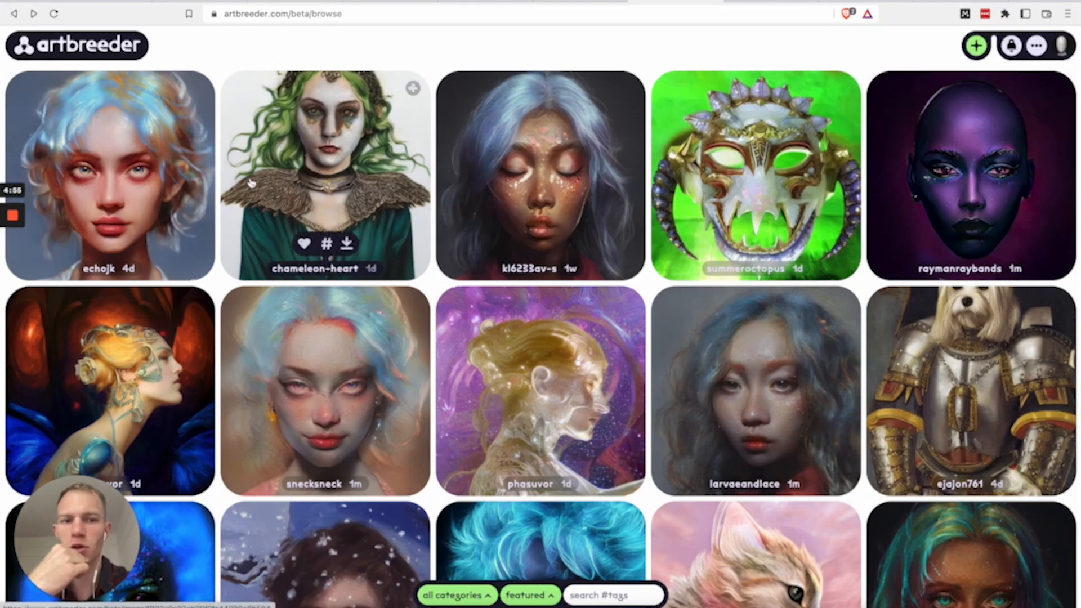
Step: Select chameleon-heart's green-haired elf girl portrait and remix it to load its collage and prompt
{"action": "scroll", "scroll_direction": "down", "scroll_amount": 3}
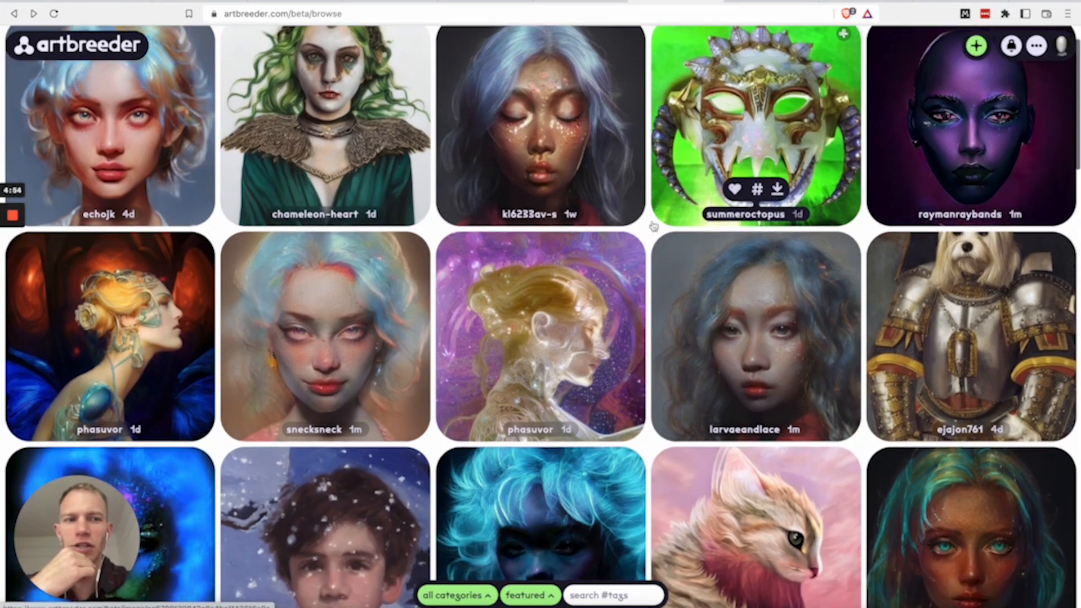
{"action": "scroll", "scroll_direction": "down", "scroll_amount": 3}
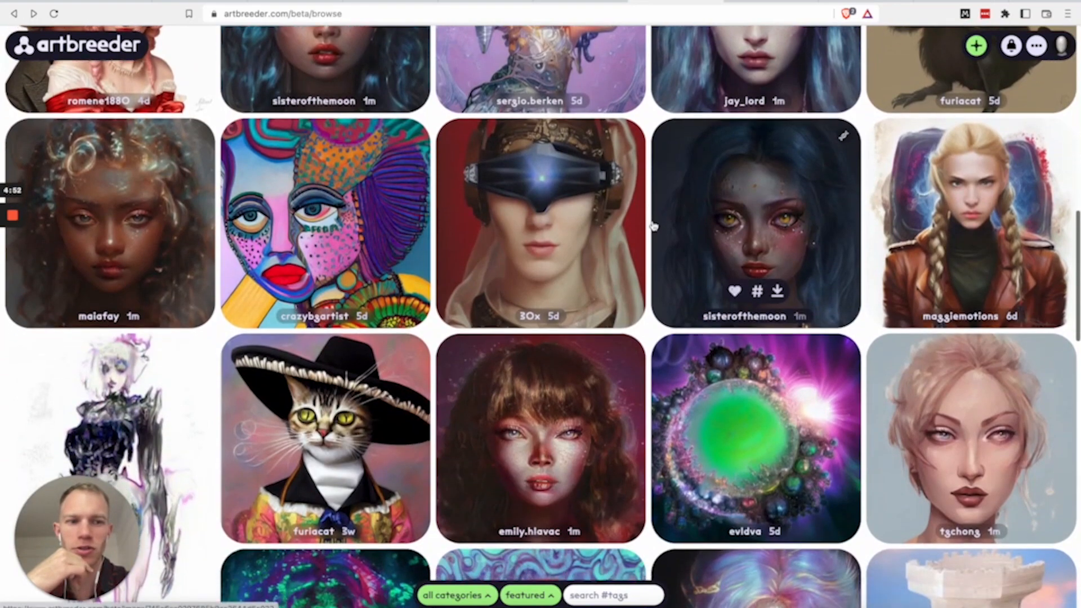
{"action": "scroll", "scroll_direction": "down", "scroll_amount": 3}
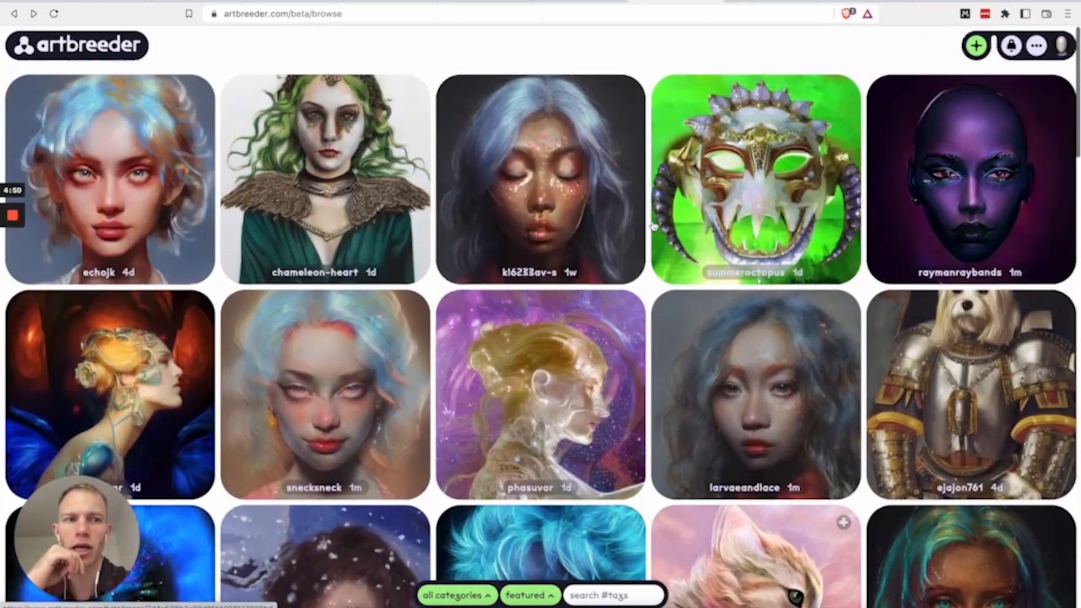
{"action": "mouse_move", "coordinate": [325, 179]}
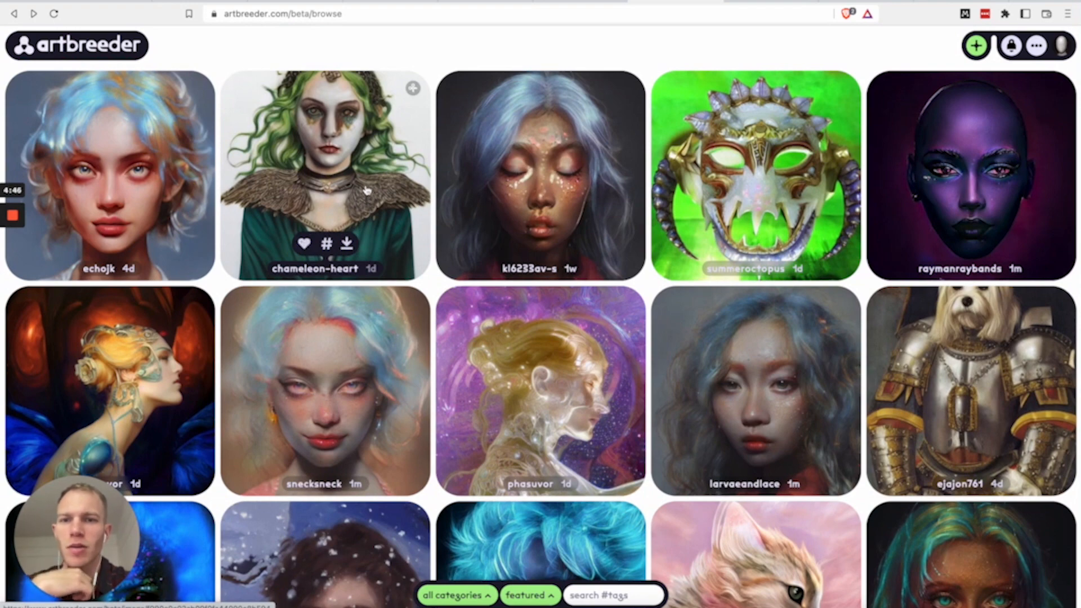
{"action": "mouse_move", "coordinate": [352, 171]}
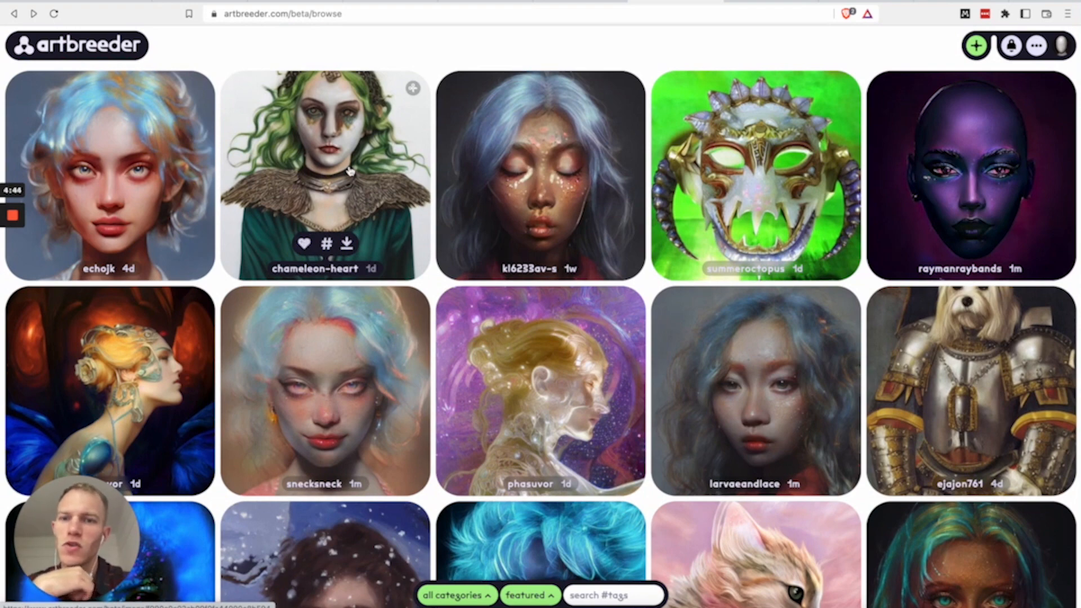
{"action": "left_click", "coordinate": [325, 176]}
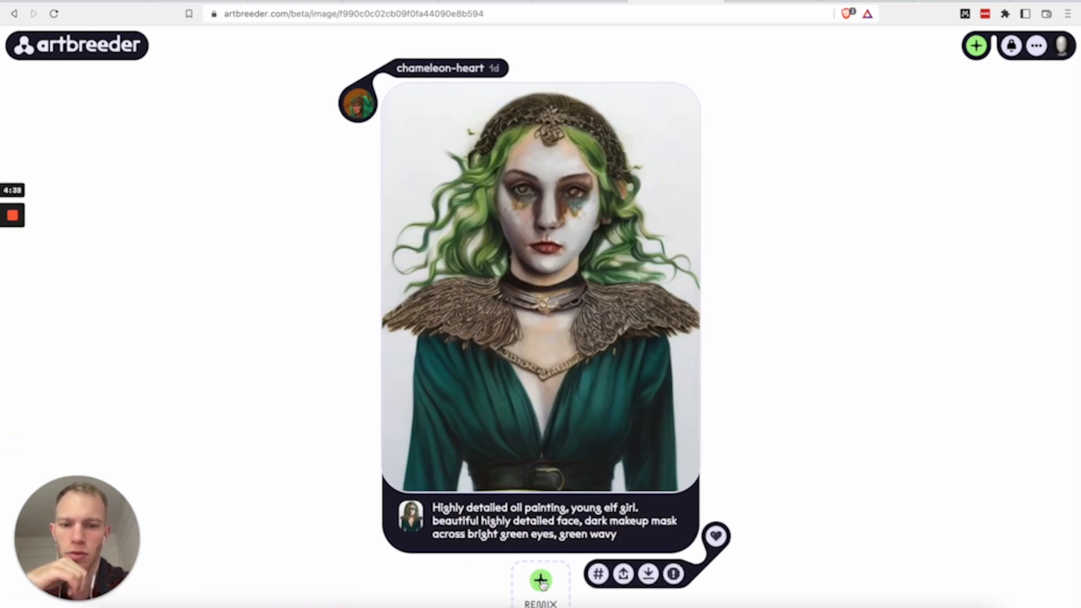
{"action": "left_click", "coordinate": [540, 583]}
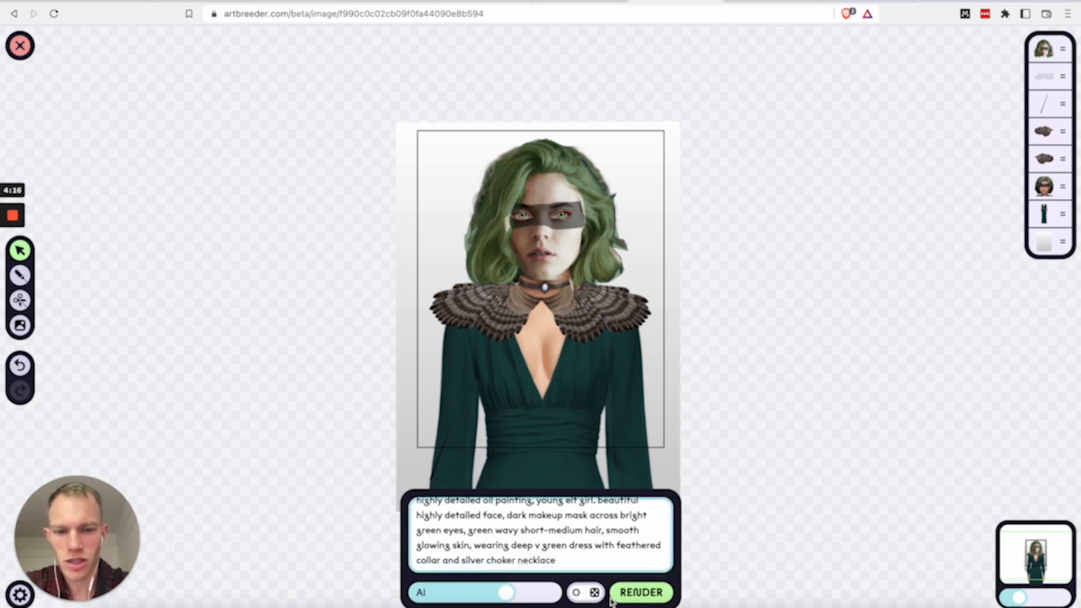
Step: Render the remix into a new green-haired elf girl oil painting
{"action": "left_click", "coordinate": [639, 592]}
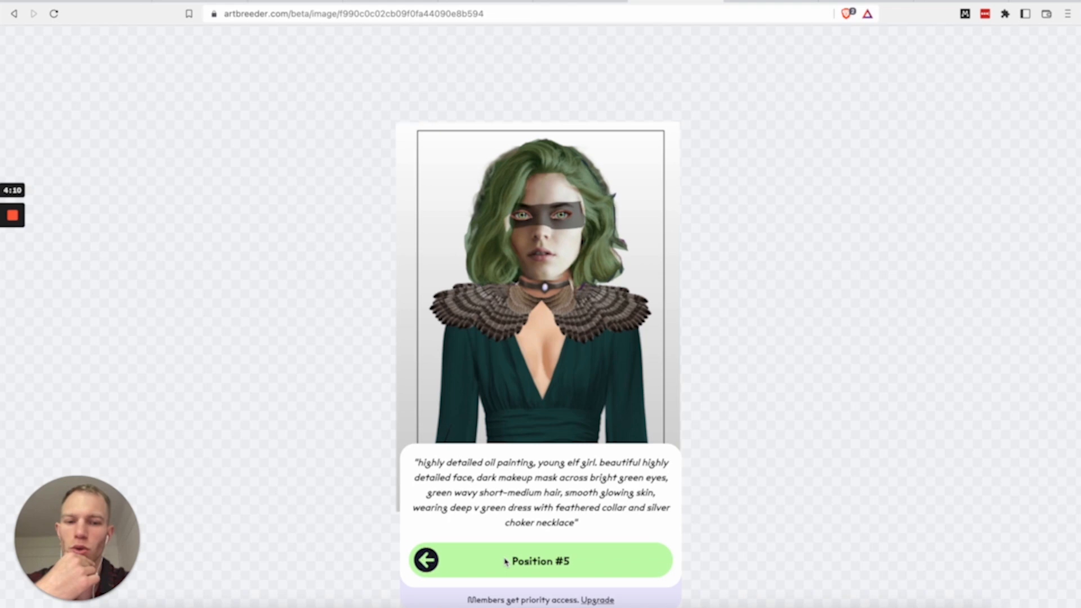
{"action": "left_click", "coordinate": [540, 561]}
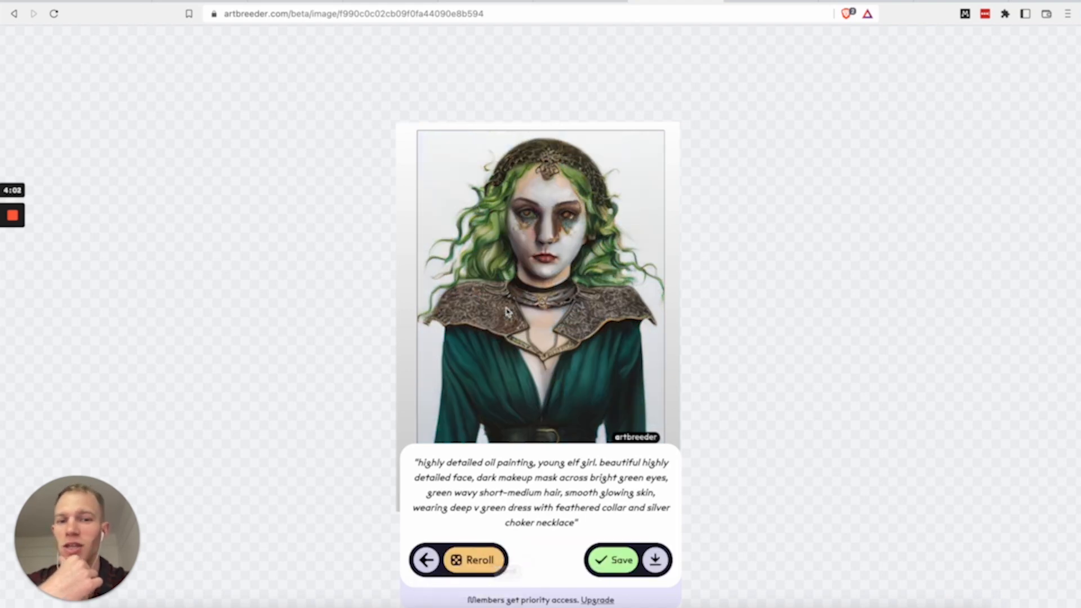
{"action": "mouse_move", "coordinate": [536, 325]}
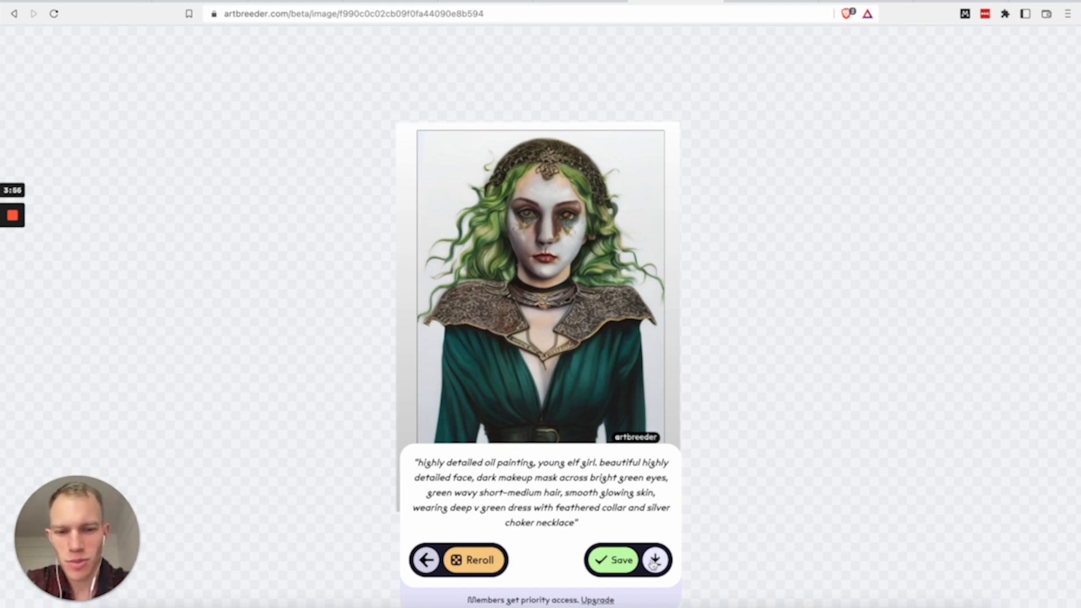
{"action": "mouse_move", "coordinate": [426, 559]}
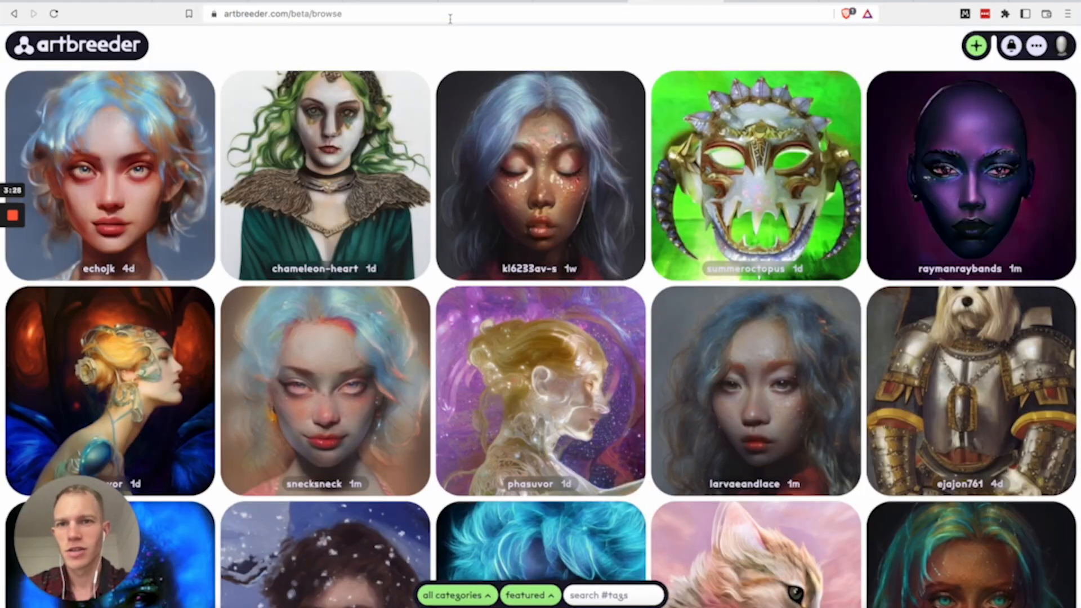
{"action": "scroll", "scroll_direction": "down", "scroll_amount": 3}
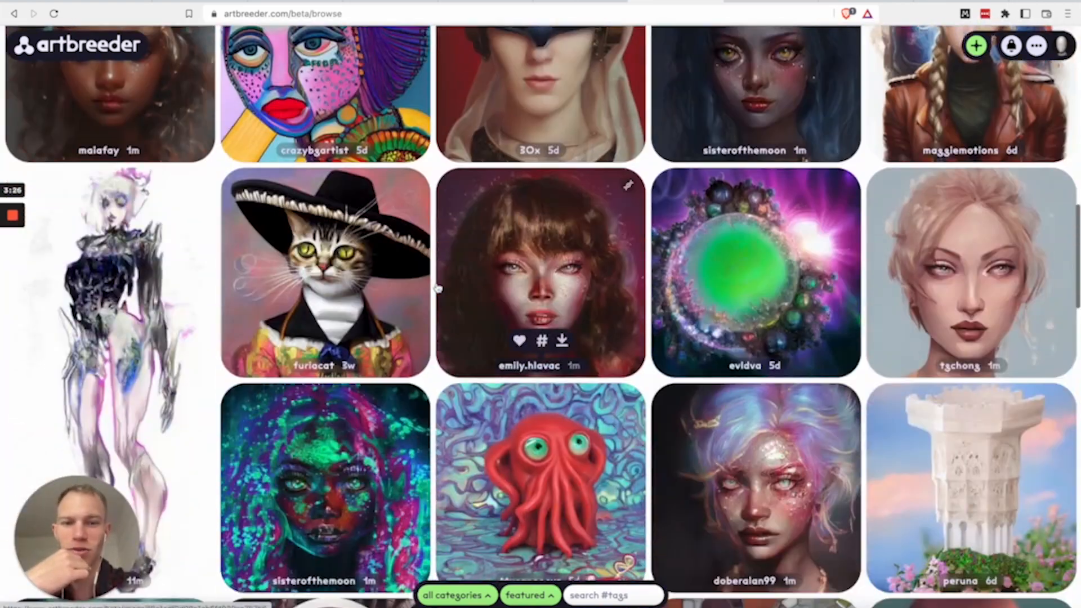
{"action": "scroll", "scroll_direction": "down", "scroll_amount": 3}
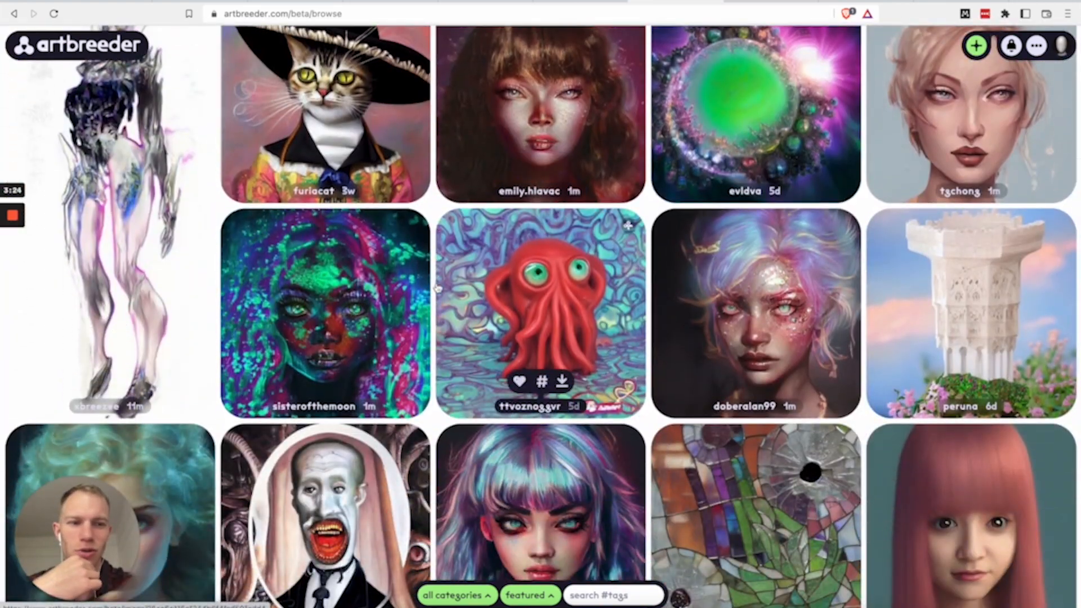
{"action": "scroll", "scroll_direction": "down", "scroll_amount": 3}
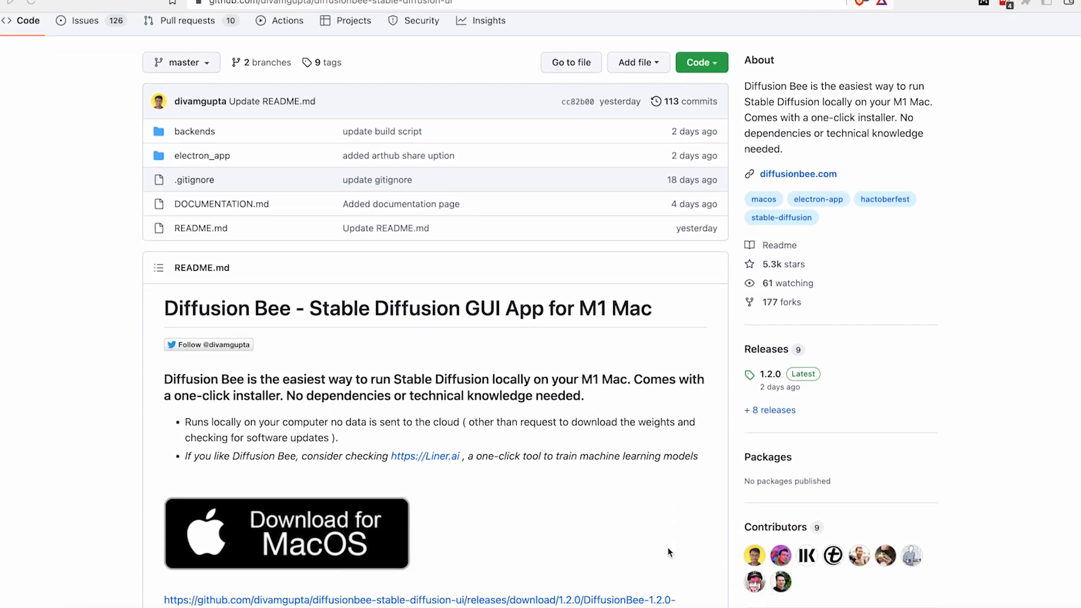
{"action": "scroll", "scroll_direction": "down", "scroll_amount": 3}
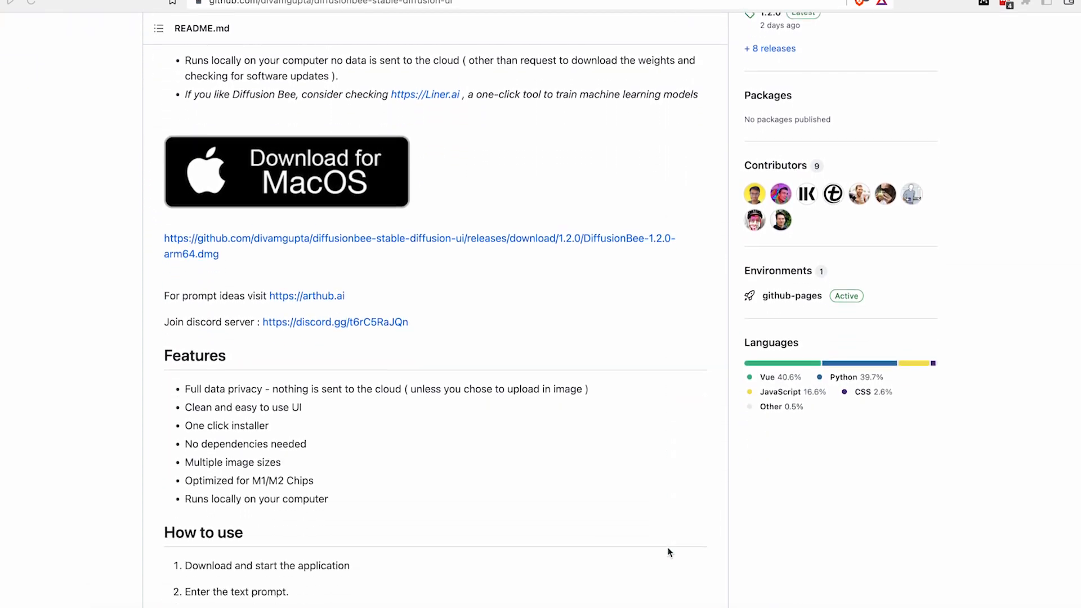
{"action": "scroll", "scroll_direction": "down", "scroll_amount": 3}
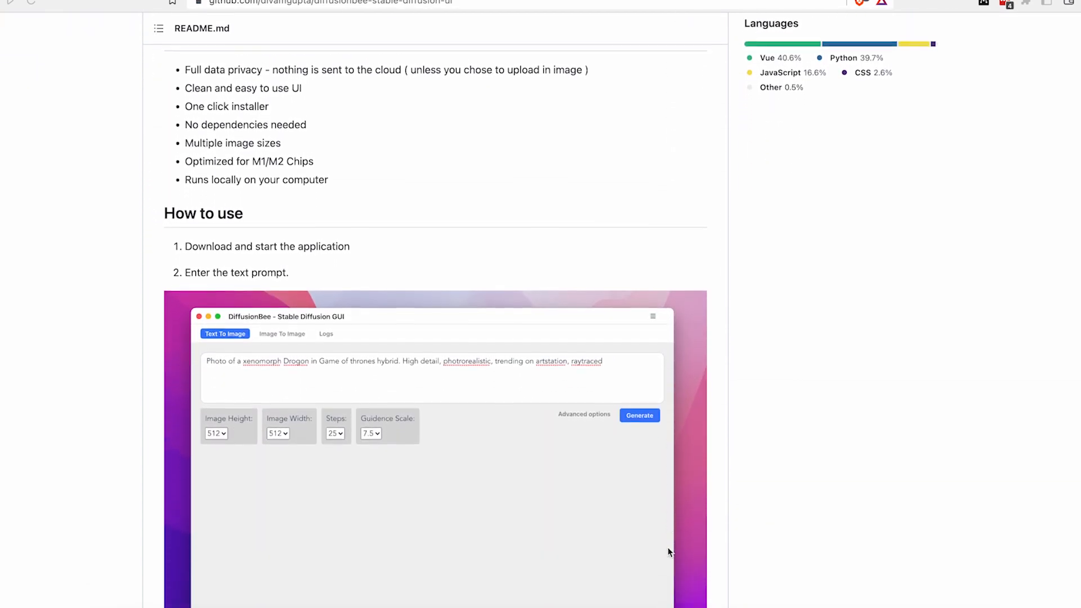
{"action": "scroll", "scroll_direction": "down", "scroll_amount": 3}
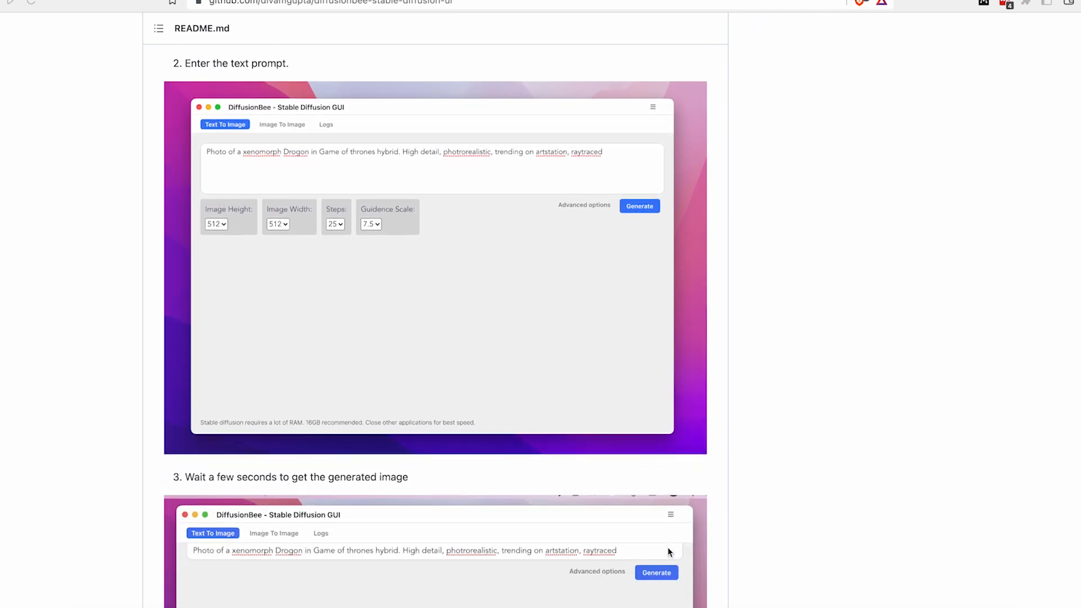
{"action": "scroll", "scroll_direction": "down", "scroll_amount": 3}
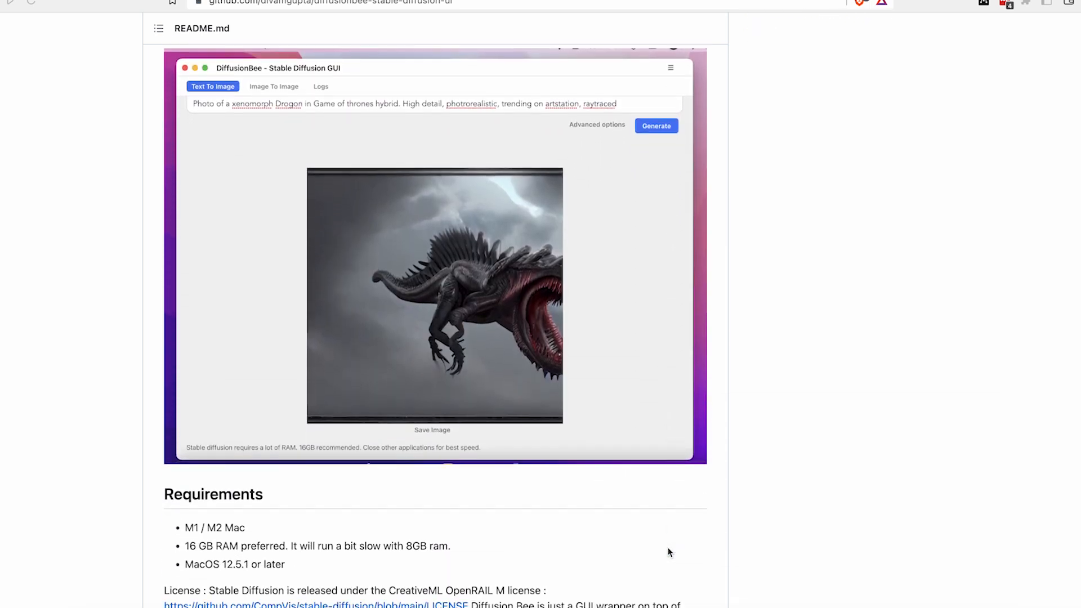
{"action": "scroll", "scroll_direction": "down", "scroll_amount": 3}
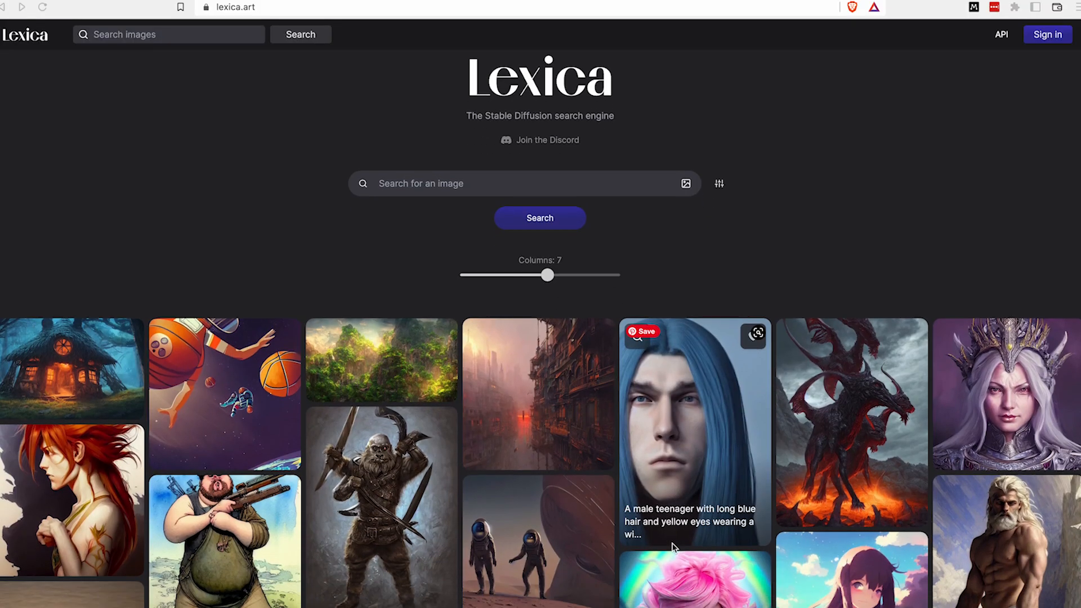
Step: Search Lexica for "eagles" and browse the returned images
{"action": "scroll", "scroll_direction": "down", "scroll_amount": 3}
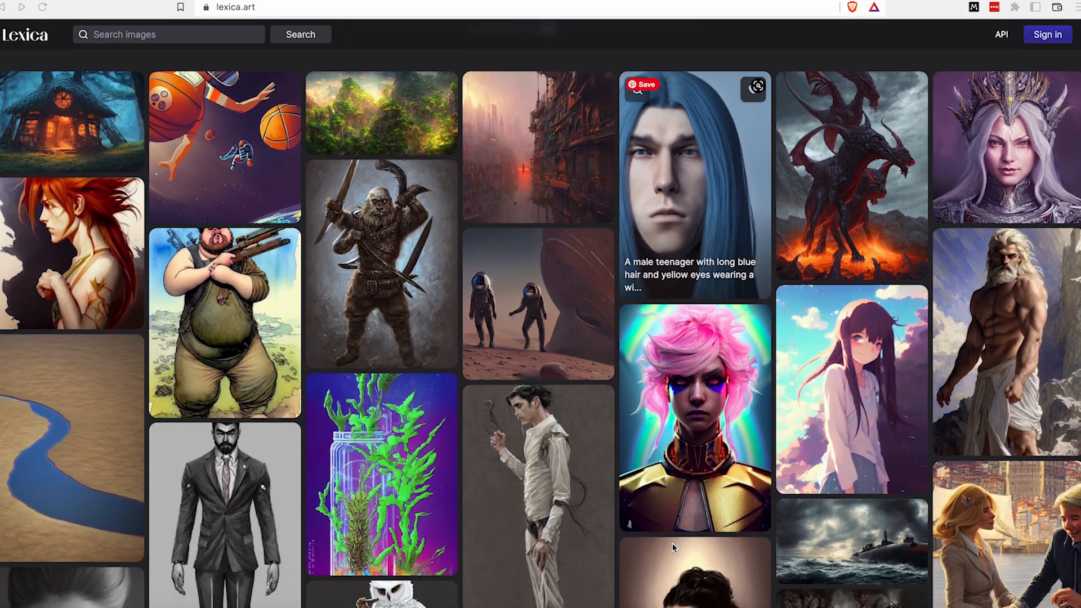
{"action": "scroll", "scroll_direction": "down", "scroll_amount": 3}
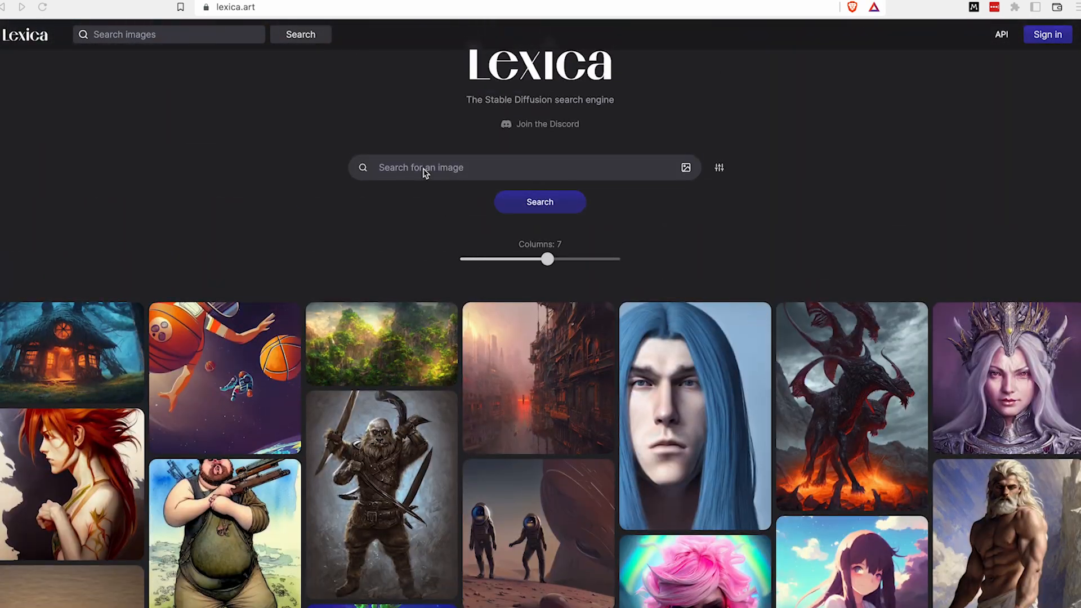
{"action": "type", "text": "eagles"}
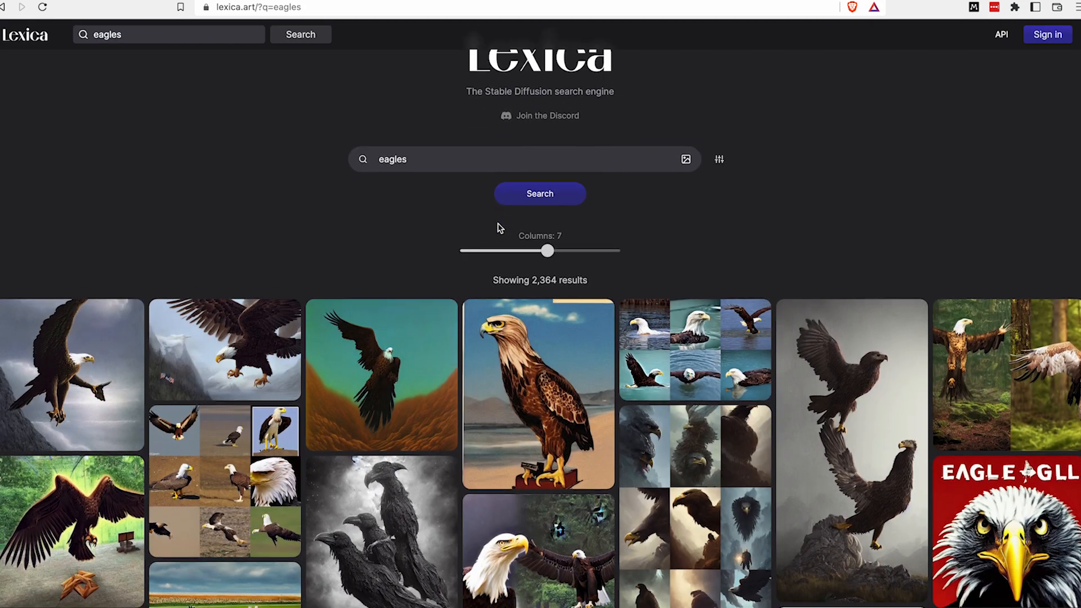
{"action": "scroll", "scroll_direction": "down", "scroll_amount": 3}
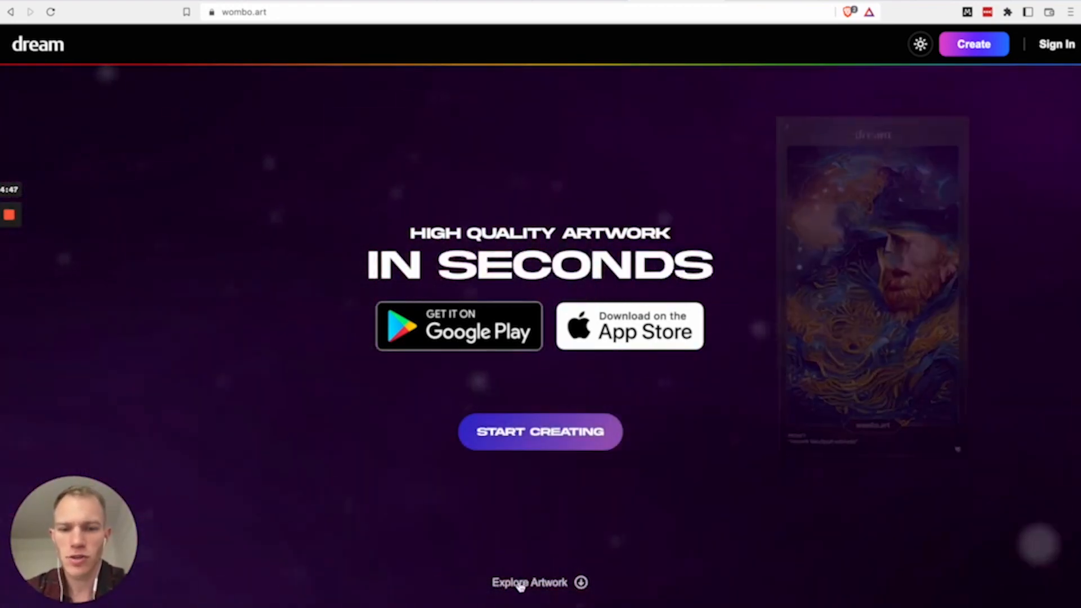
Step: Browse Wombo Dream's example artwork, then start creating a new artwork
{"action": "left_click", "coordinate": [529, 583]}
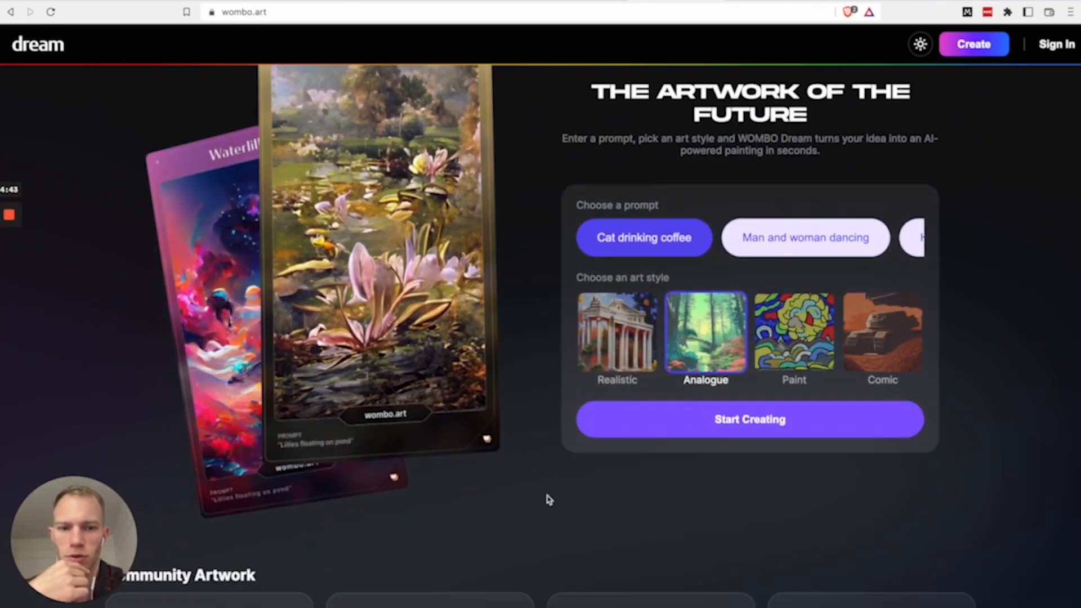
{"action": "scroll", "scroll_direction": "down", "scroll_amount": 3}
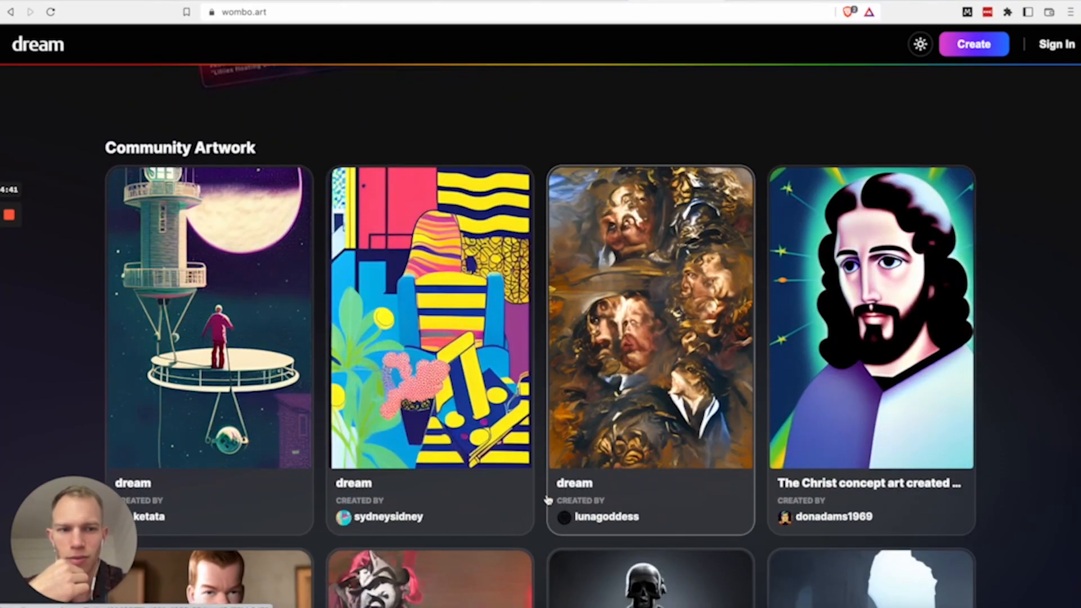
{"action": "scroll", "scroll_direction": "up", "scroll_amount": 3}
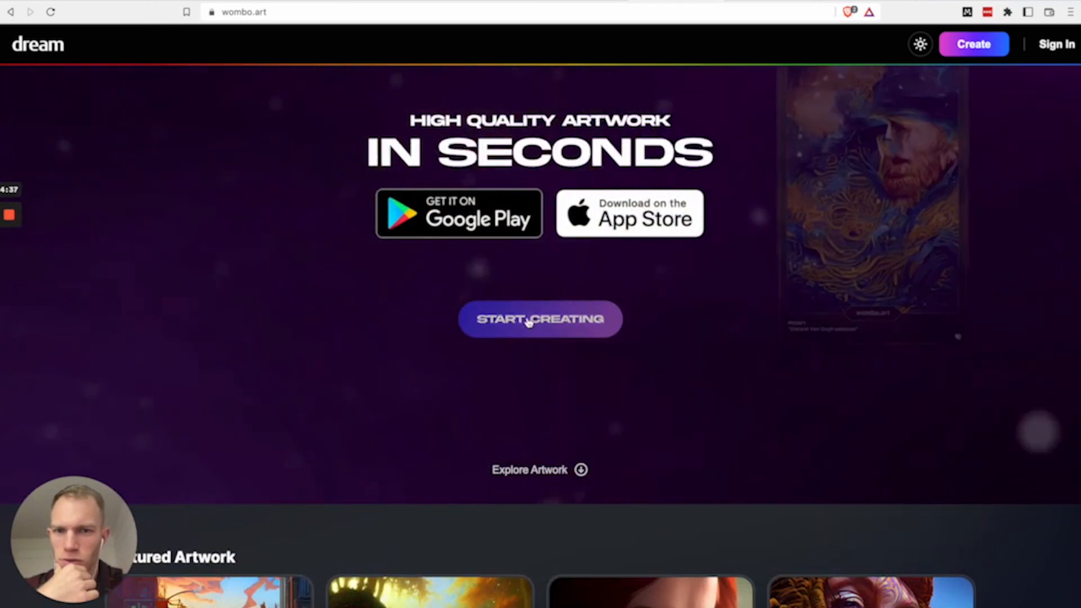
{"action": "left_click", "coordinate": [540, 319]}
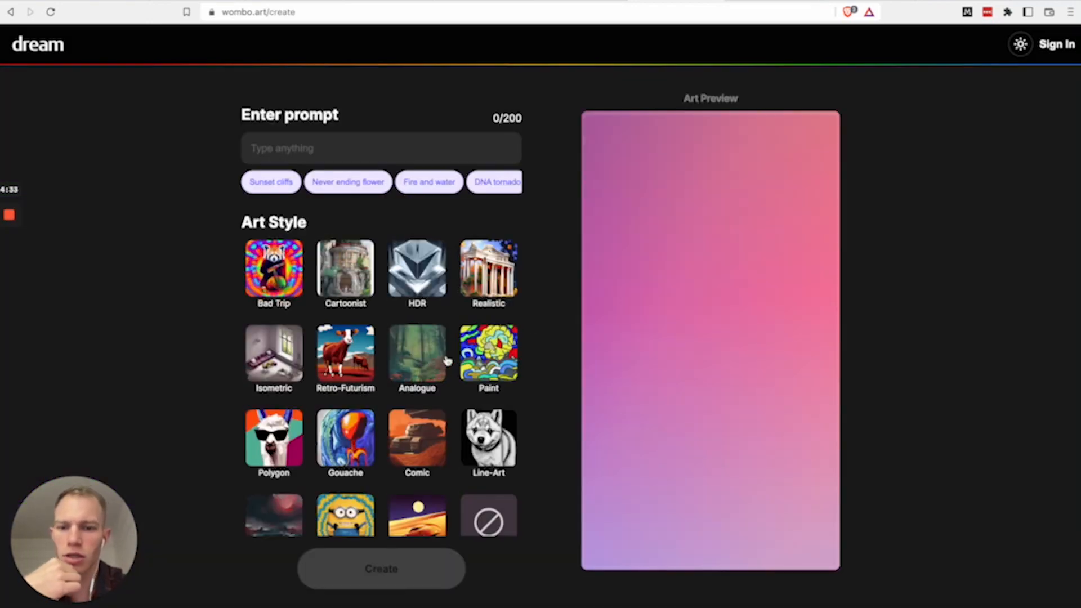
Step: Choose the Throwback style and the "Never ending flower" prompt suggestion
{"action": "scroll", "scroll_direction": "down", "scroll_amount": 3}
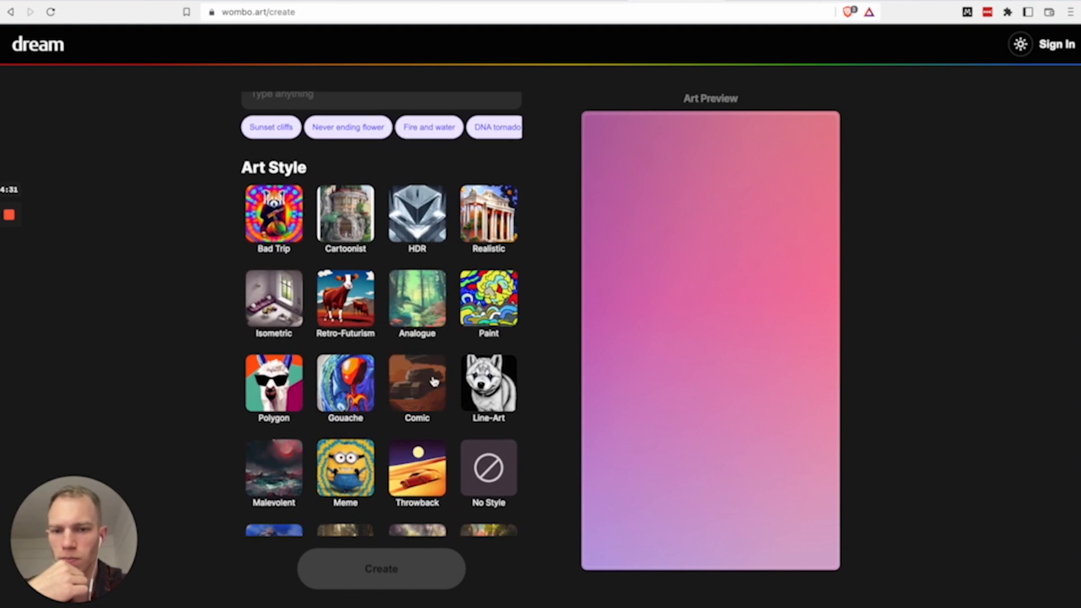
{"action": "left_click", "coordinate": [417, 469]}
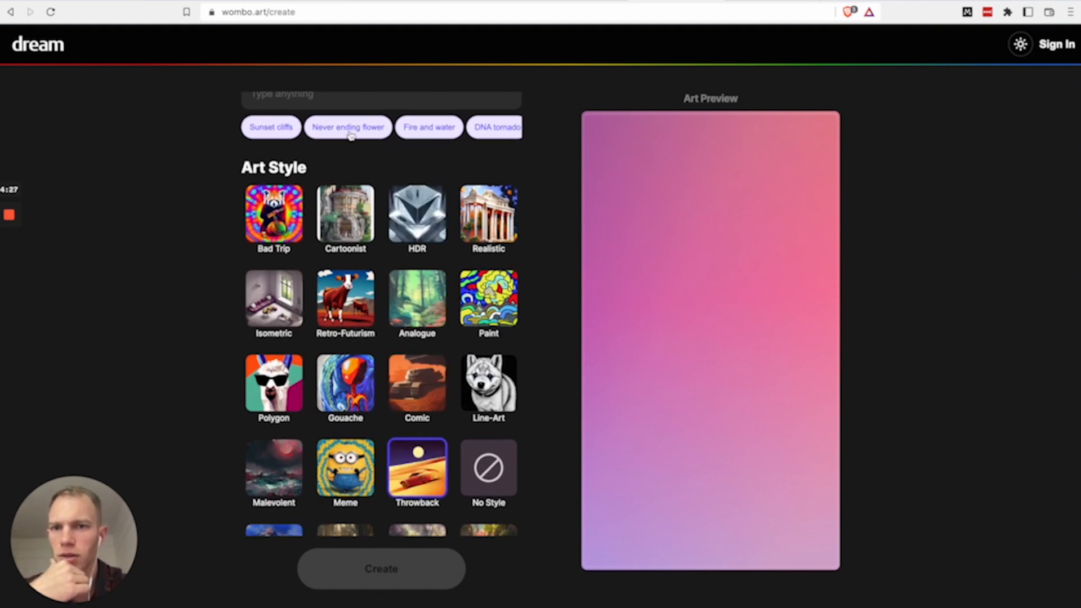
{"action": "left_click", "coordinate": [381, 569]}
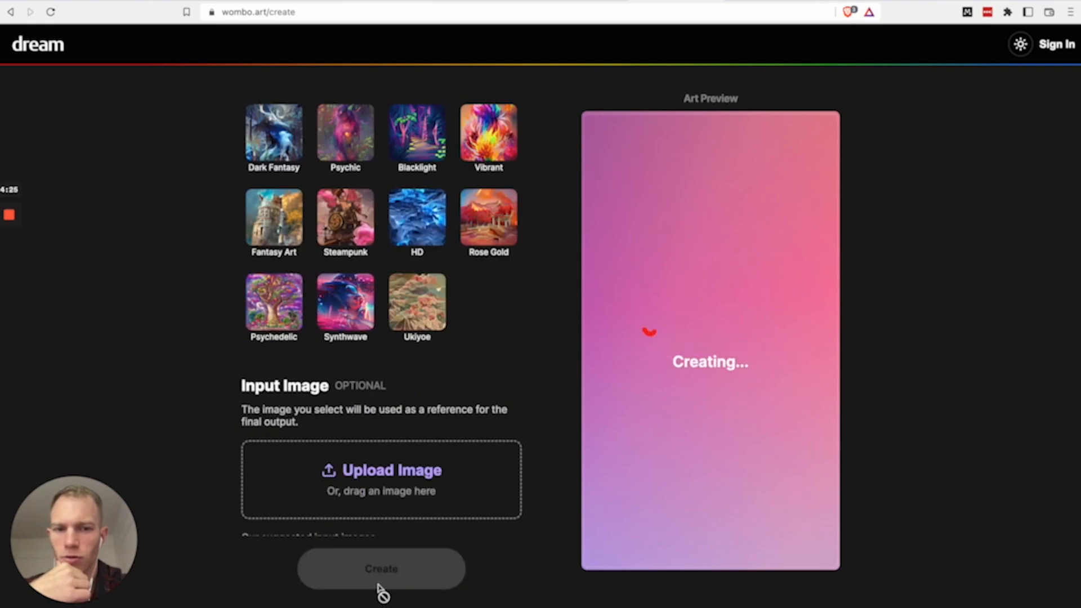
{"action": "scroll", "scroll_direction": "down", "scroll_amount": 3}
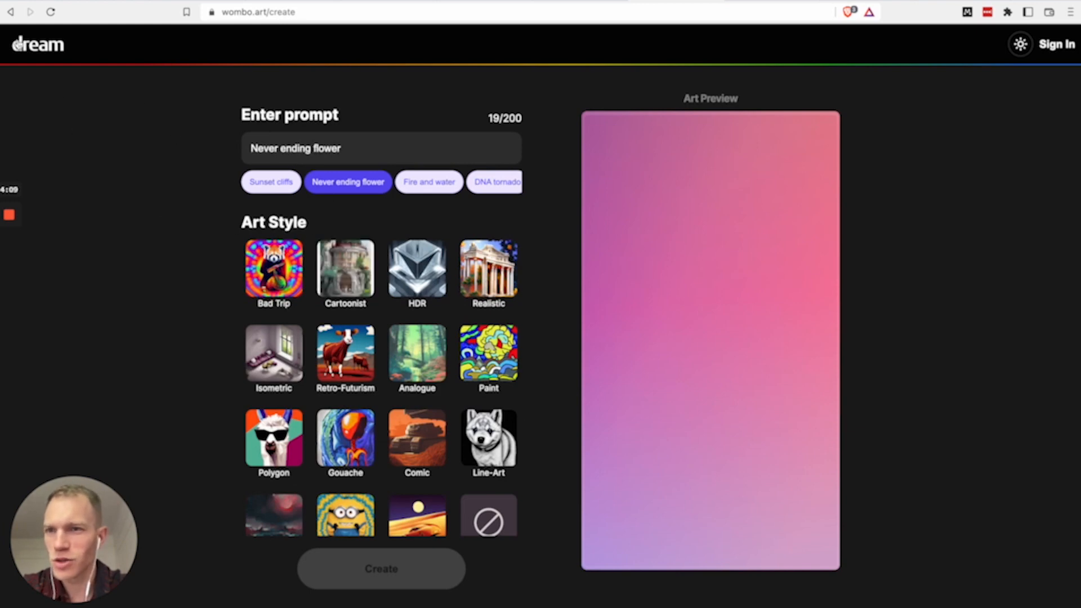
{"action": "mouse_move", "coordinate": [168, 111]}
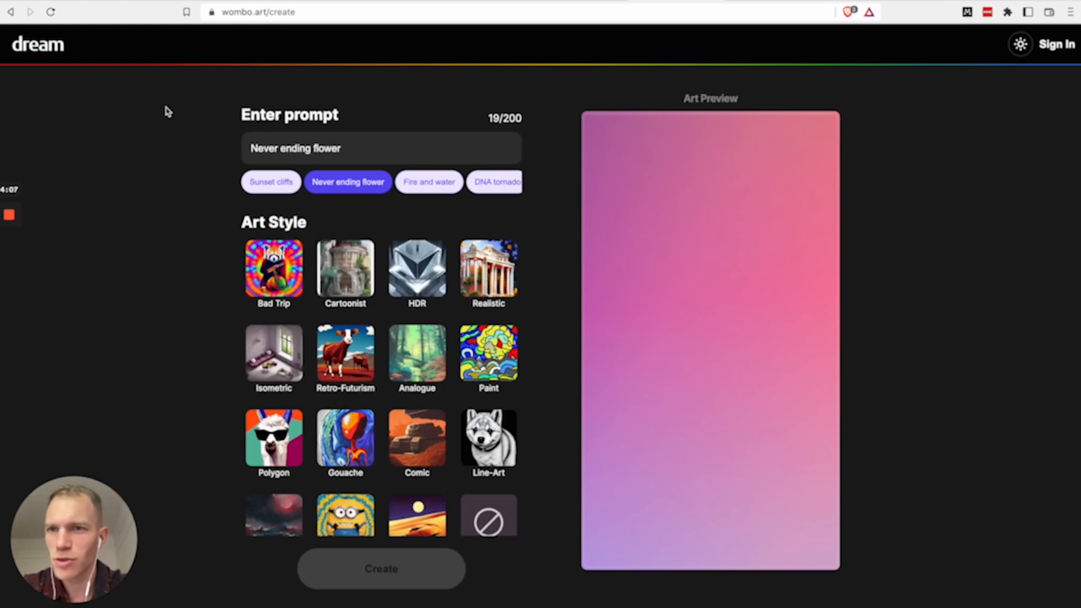
{"action": "mouse_move", "coordinate": [377, 393]}
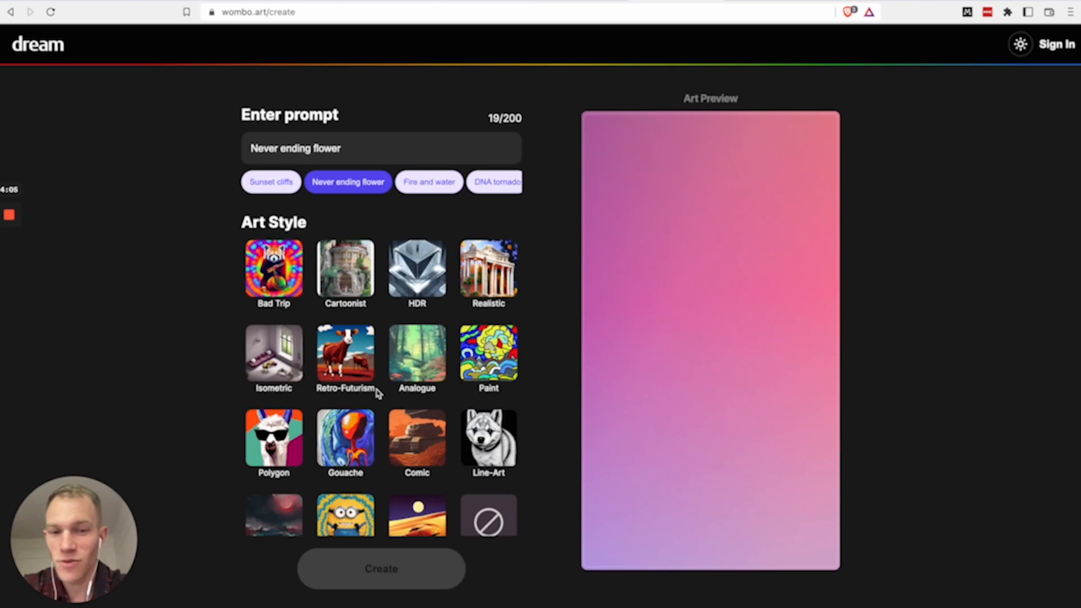